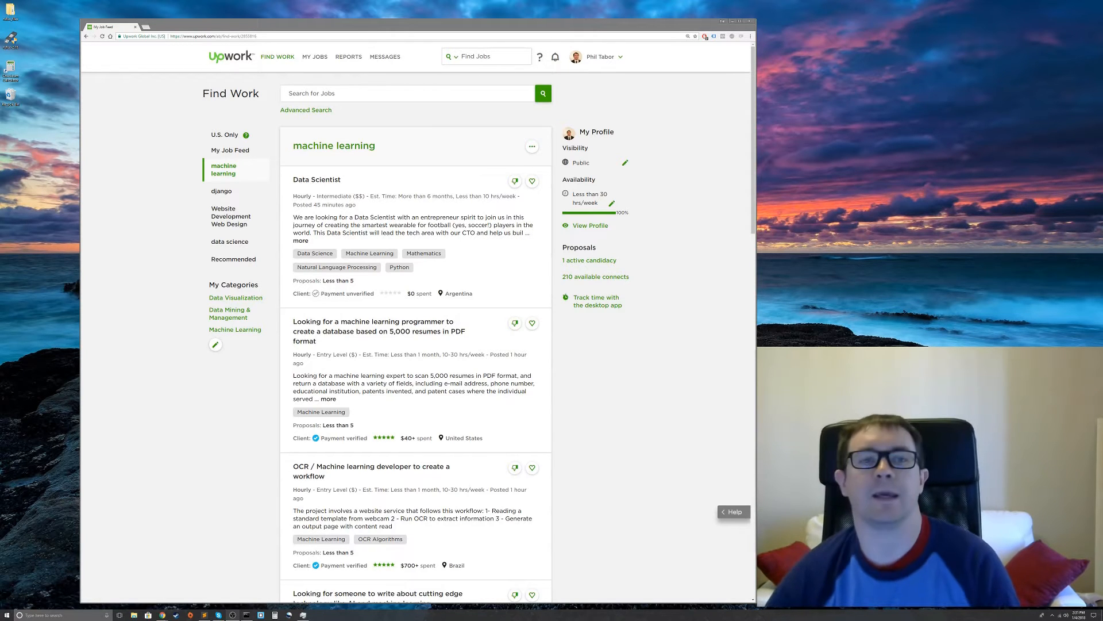
Go from the job feed to the freelancer's own profile via the Find Work menu
{"action": "left_click", "coordinate": [277, 56]}
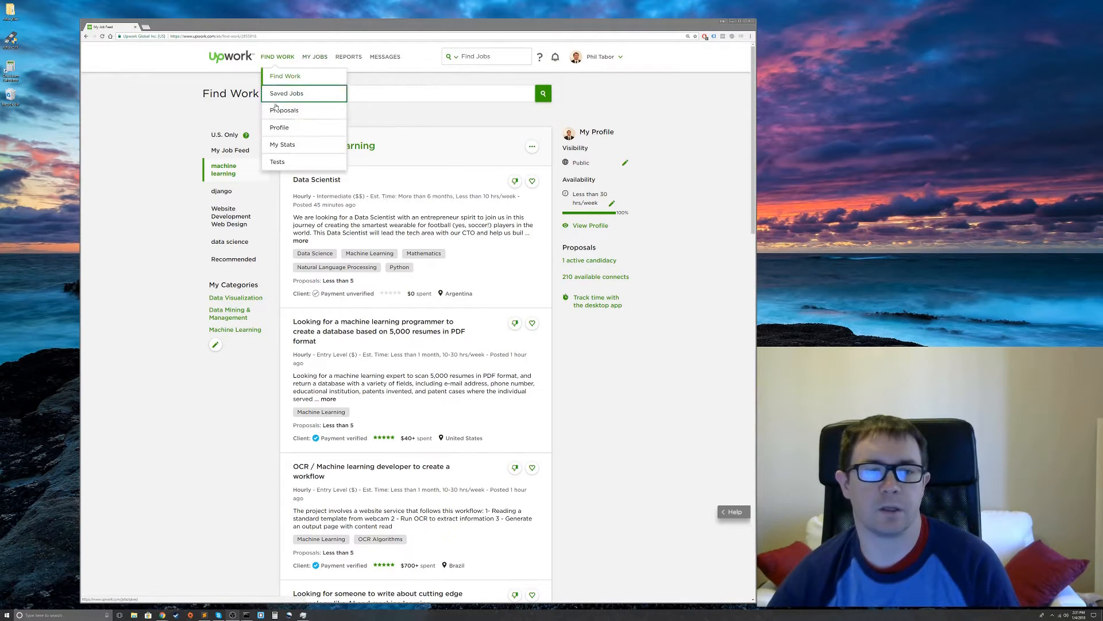
{"action": "left_click", "coordinate": [284, 76]}
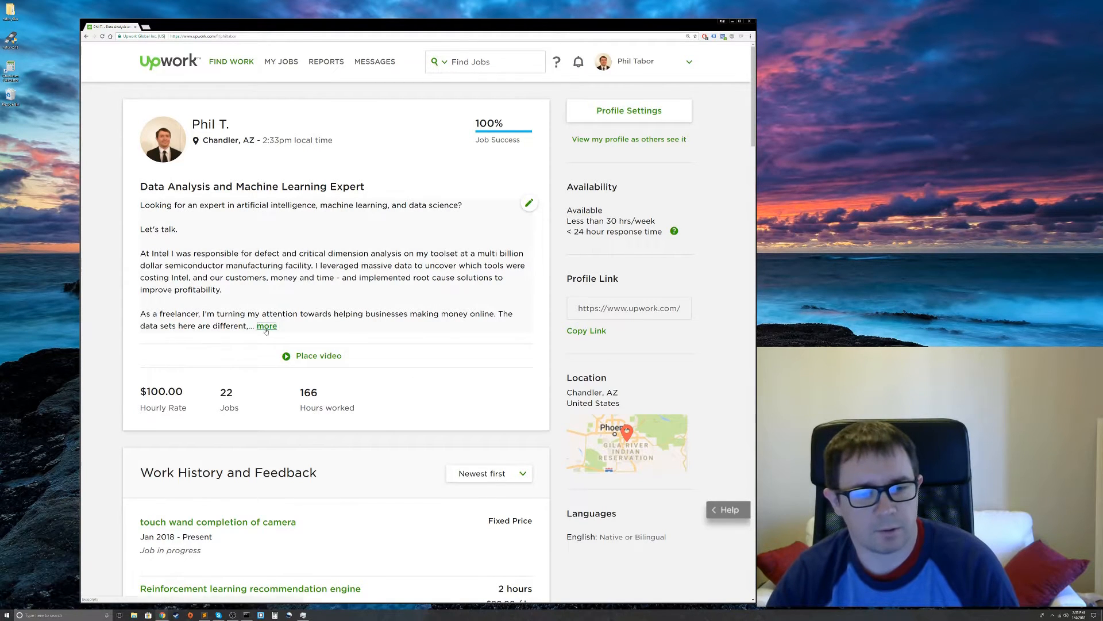
Expand the profile overview with 'more' to reveal the technology list and closing pitch
{"action": "left_click", "coordinate": [267, 326]}
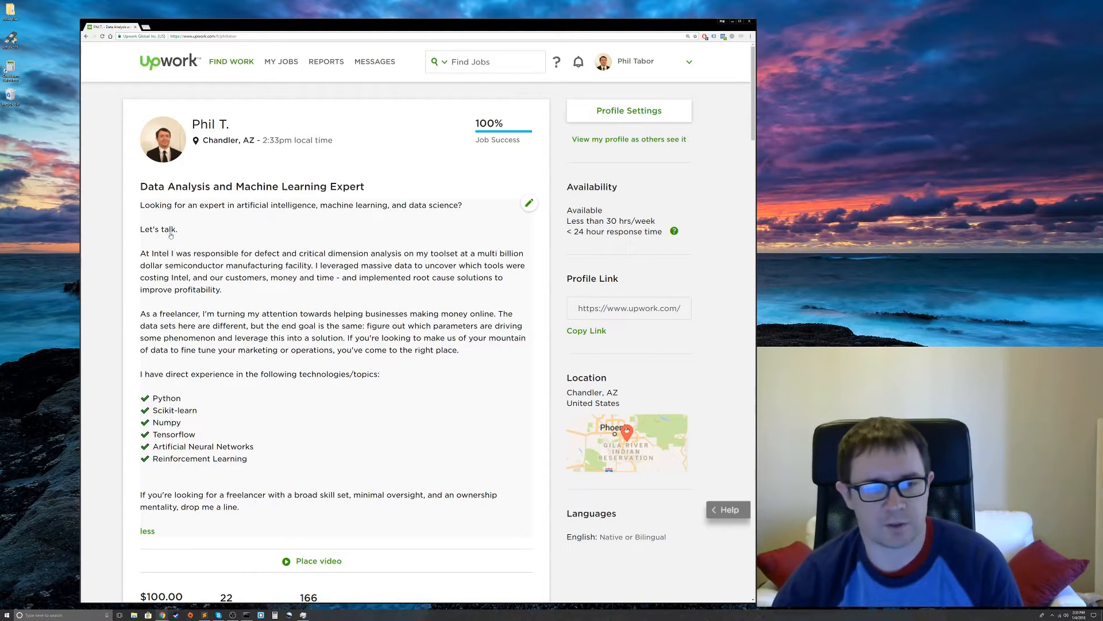
{"action": "mouse_move", "coordinate": [123, 242]}
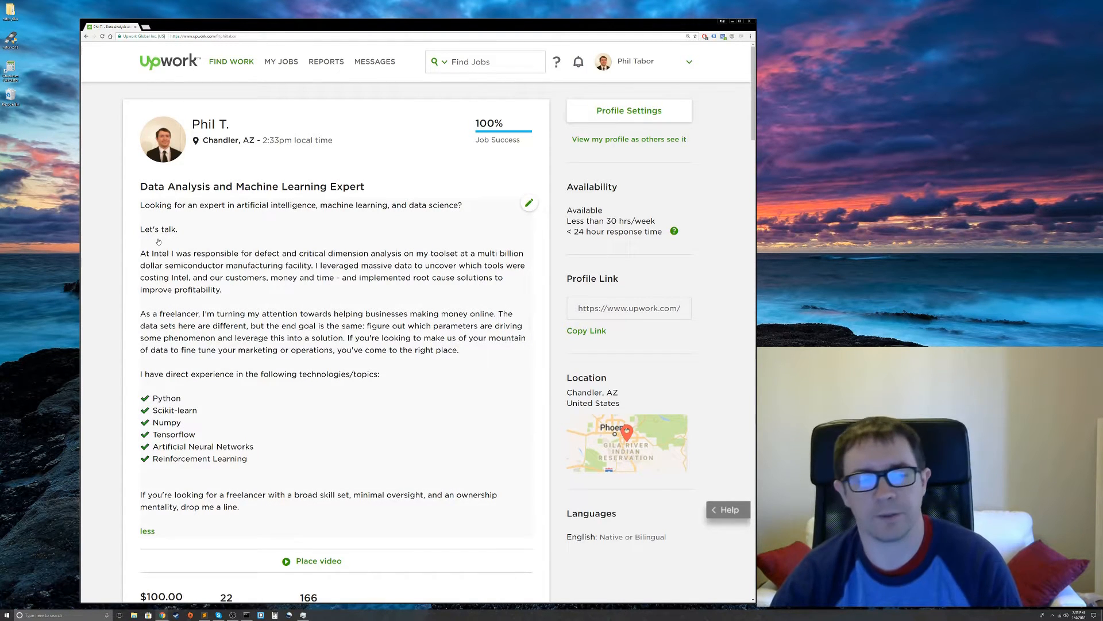
{"action": "mouse_move", "coordinate": [248, 219]}
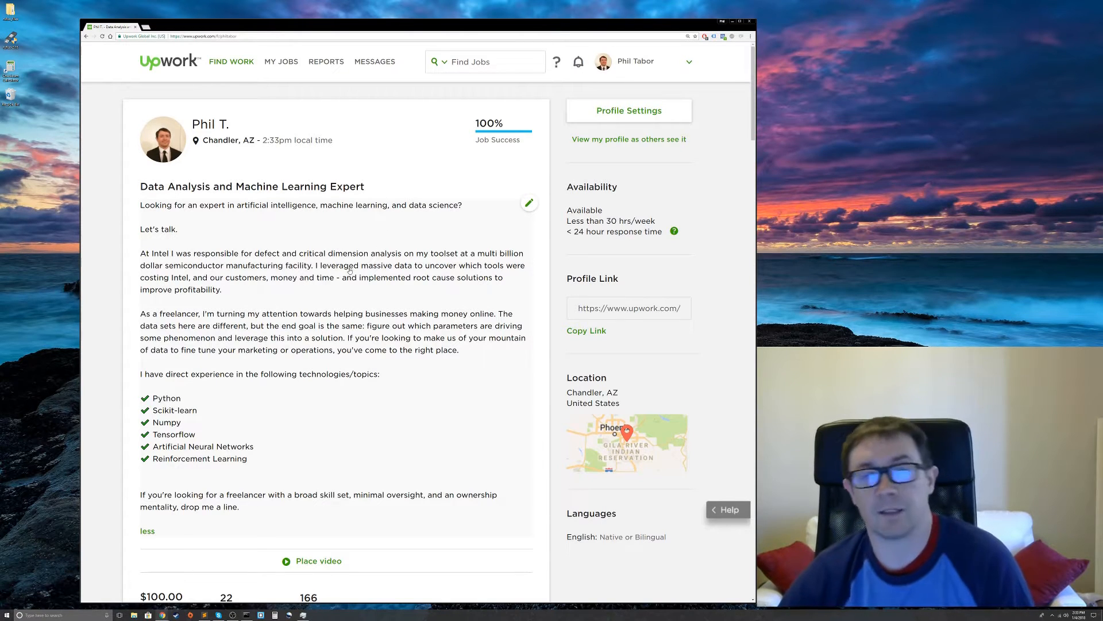
{"action": "mouse_move", "coordinate": [345, 258]}
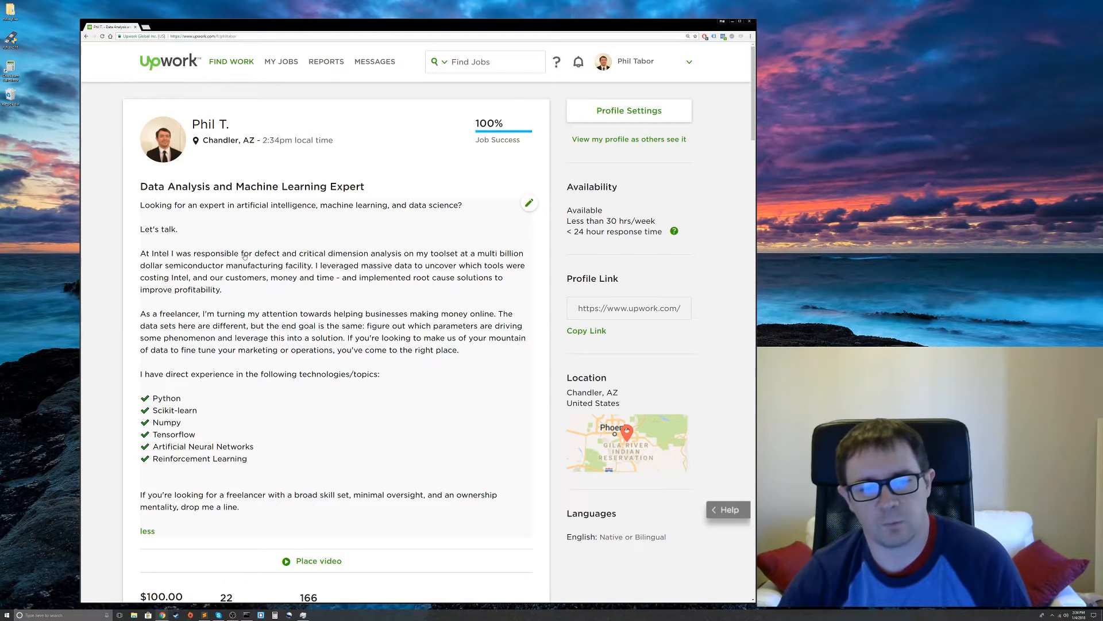
{"action": "mouse_move", "coordinate": [499, 269]}
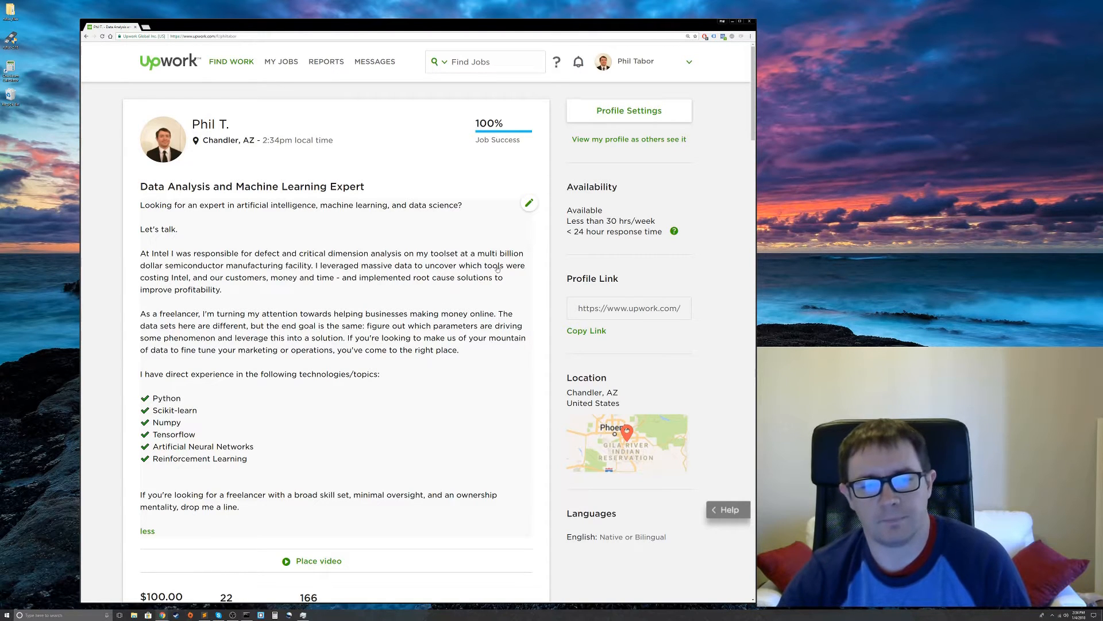
{"action": "mouse_move", "coordinate": [331, 281]}
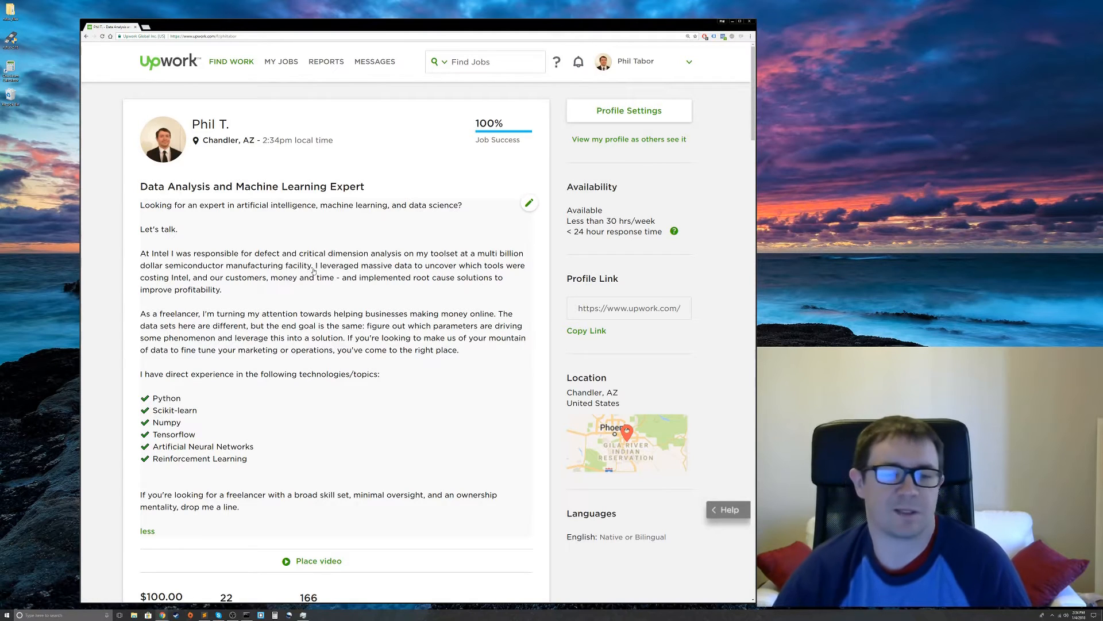
{"action": "mouse_move", "coordinate": [357, 272]}
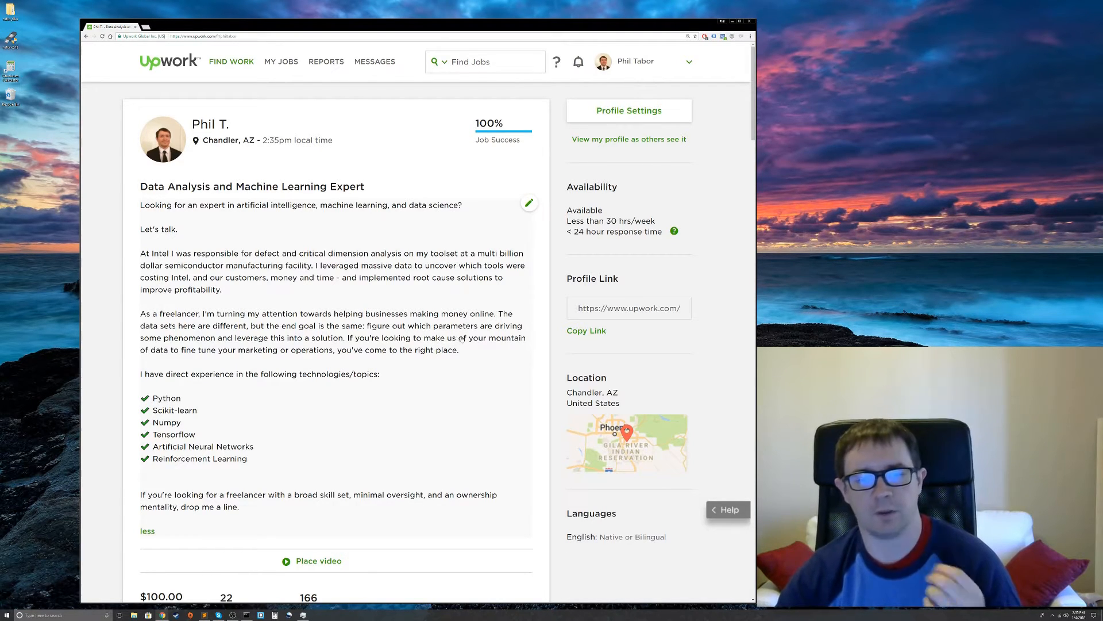
{"action": "mouse_move", "coordinate": [483, 361]}
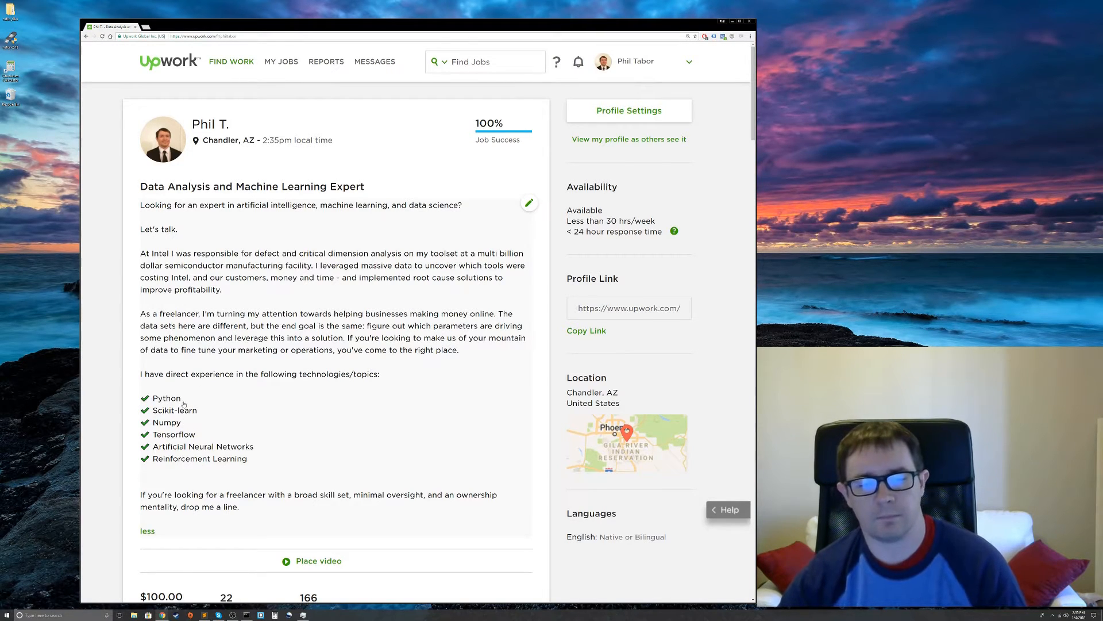
{"action": "mouse_move", "coordinate": [183, 424]}
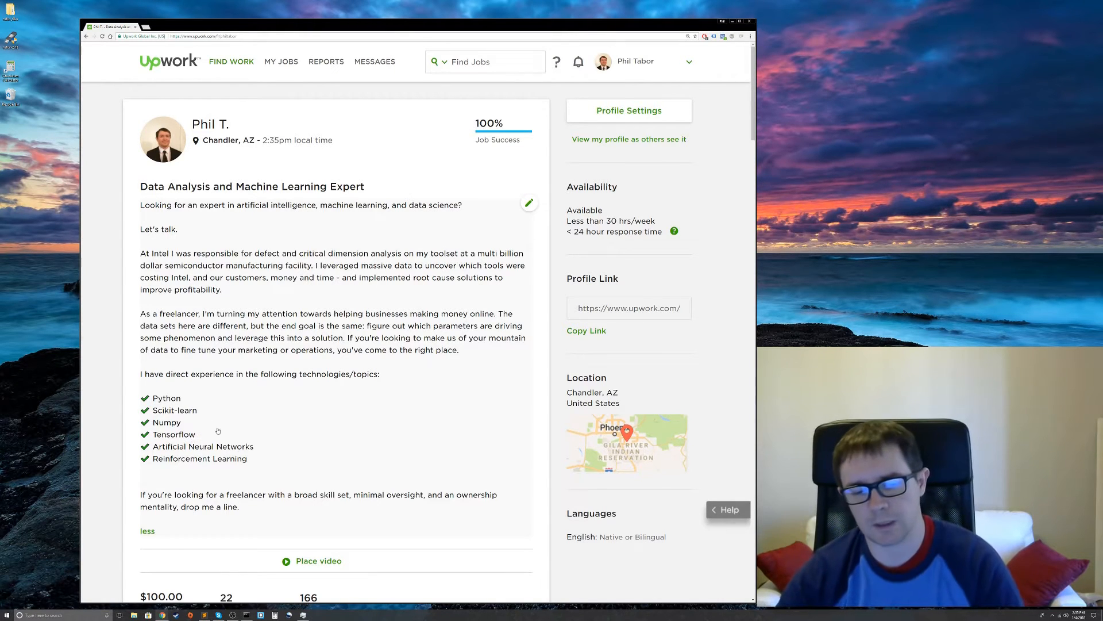
{"action": "mouse_move", "coordinate": [196, 399]}
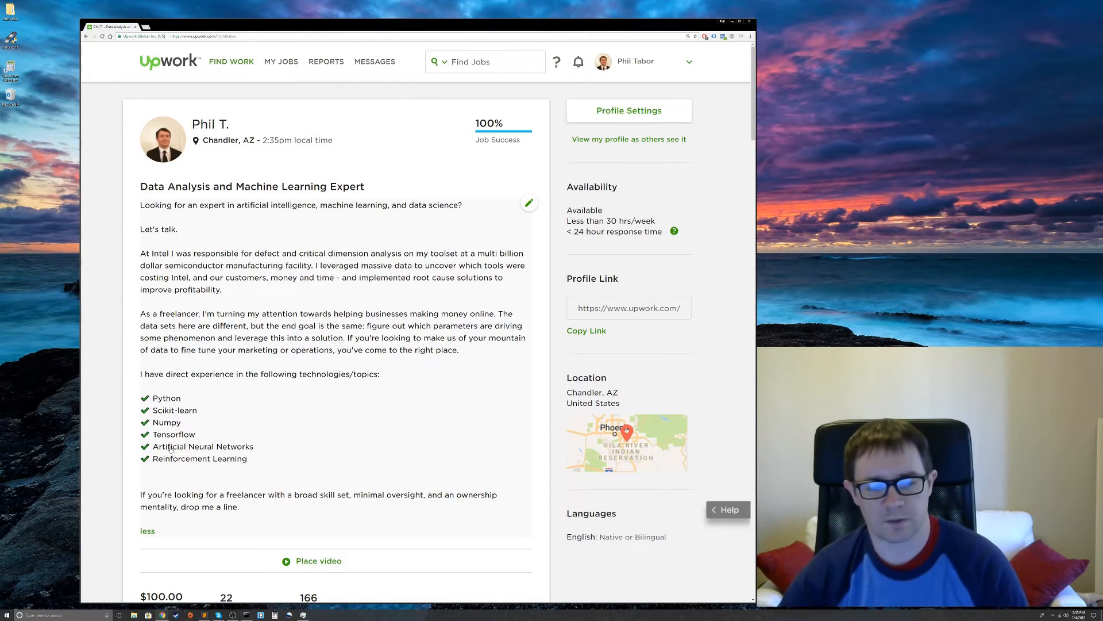
{"action": "mouse_move", "coordinate": [247, 422]}
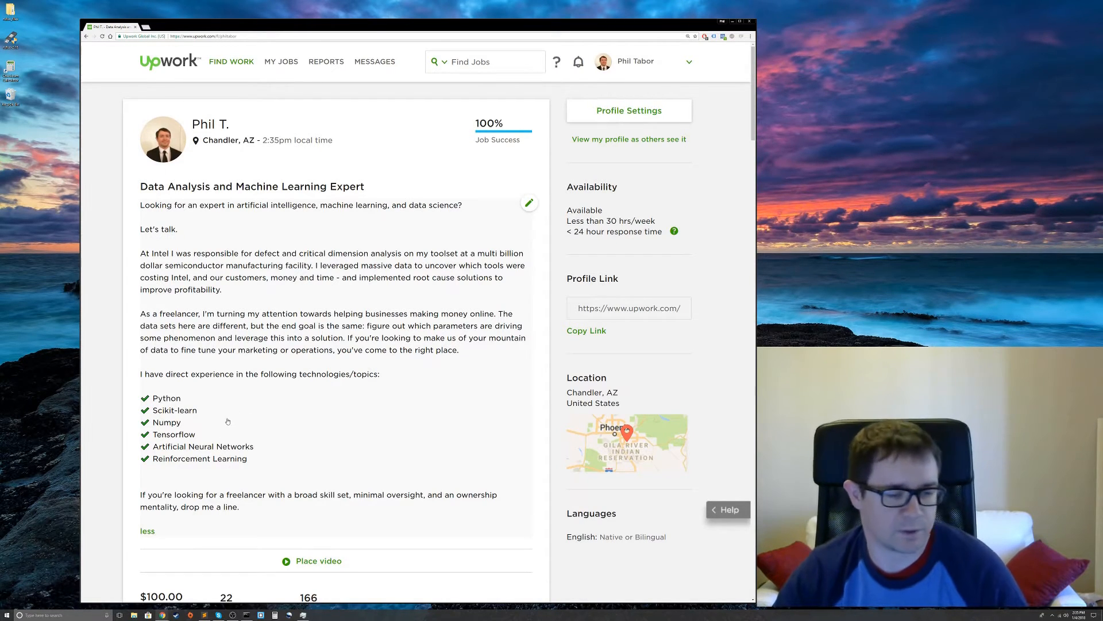
{"action": "scroll", "scroll_direction": "down", "scroll_amount": 3}
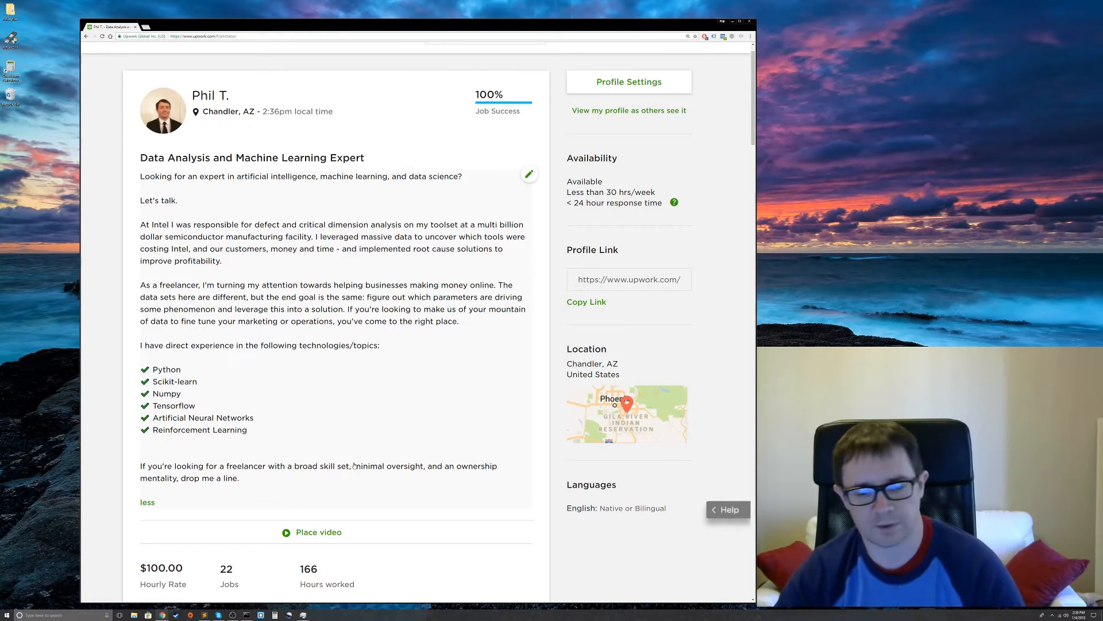
{"action": "scroll", "scroll_direction": "down", "scroll_amount": 3}
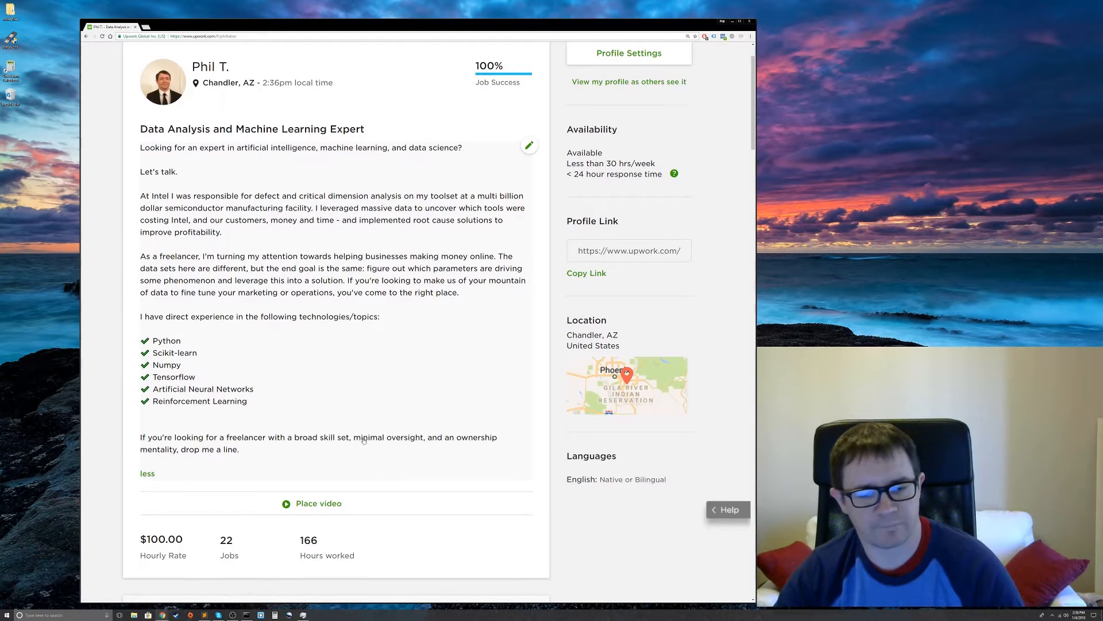
{"action": "mouse_move", "coordinate": [387, 404]}
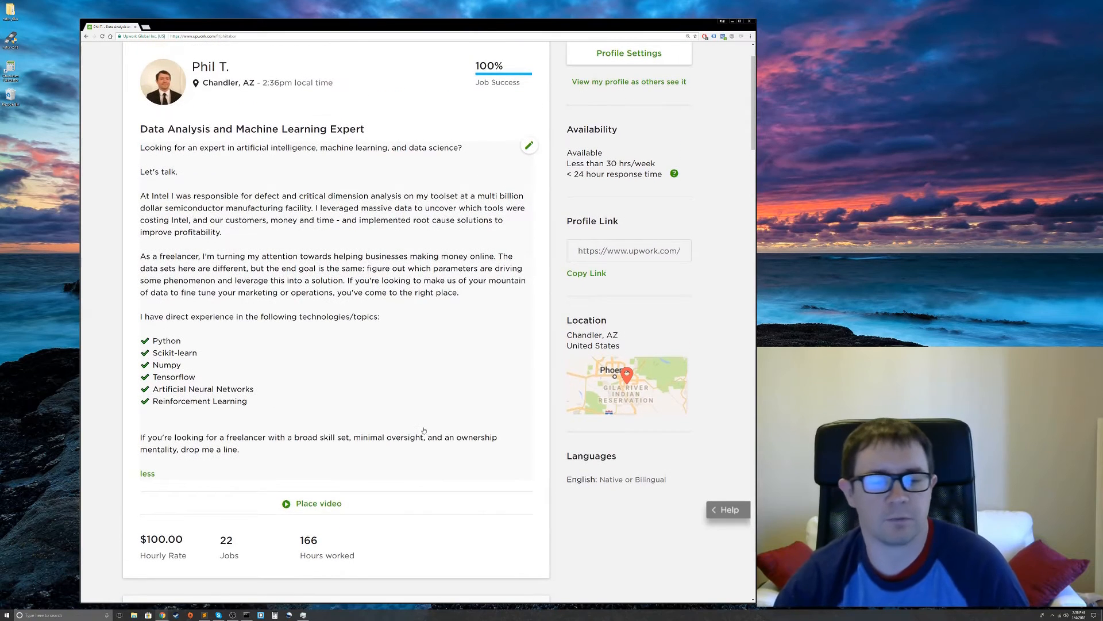
{"action": "scroll", "scroll_direction": "down", "scroll_amount": 3}
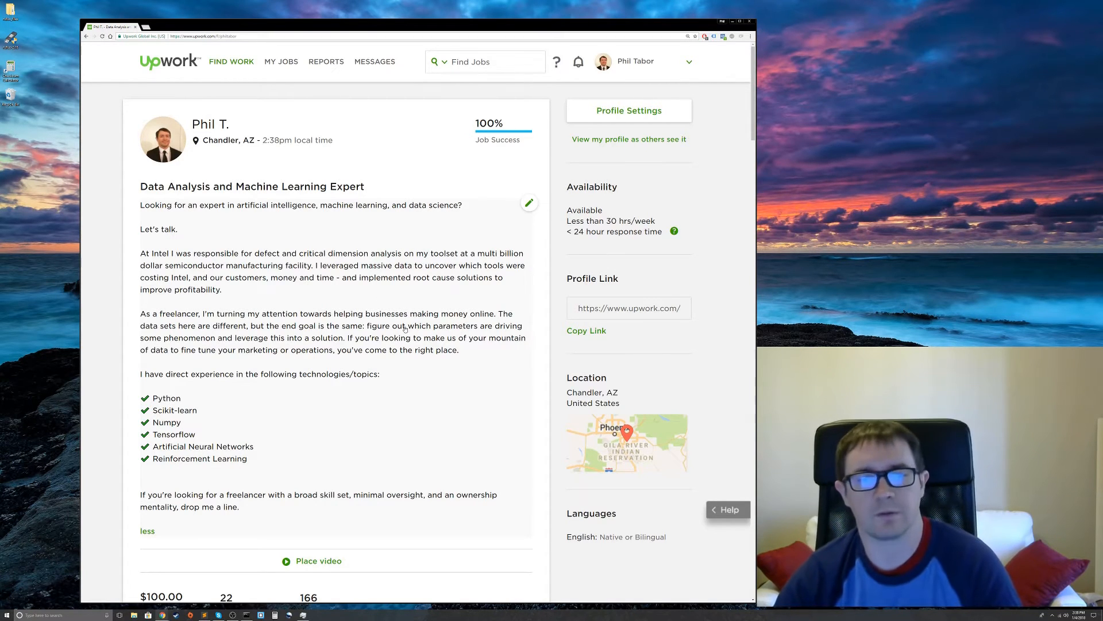
Scroll down the profile to reveal more work history jobs and their ratings
{"action": "scroll", "scroll_direction": "down", "scroll_amount": 3}
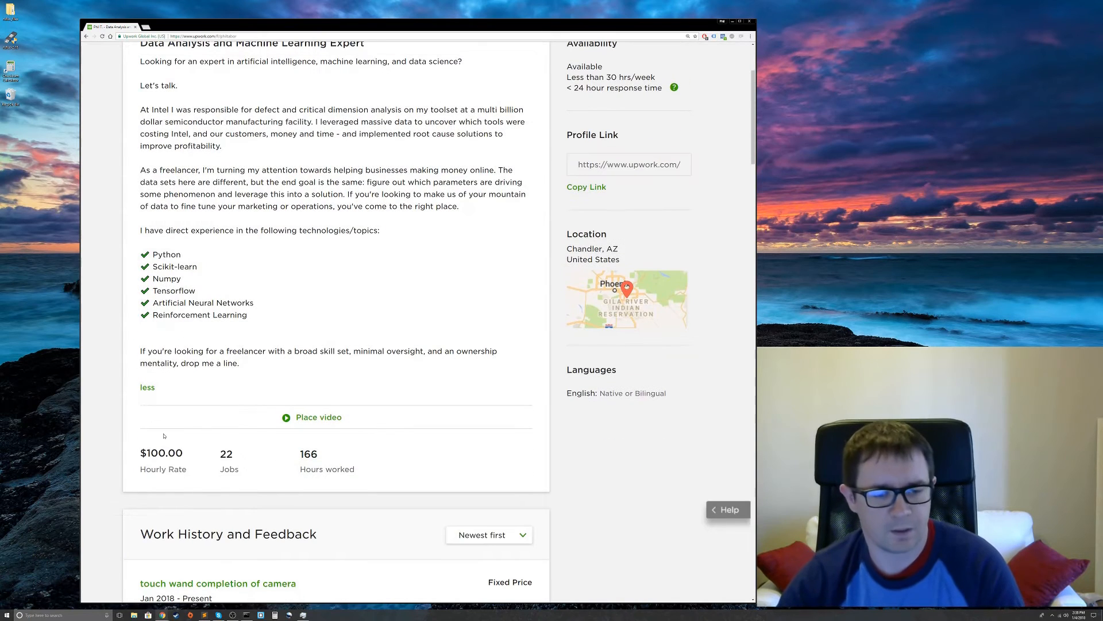
{"action": "scroll", "scroll_direction": "down", "scroll_amount": 3}
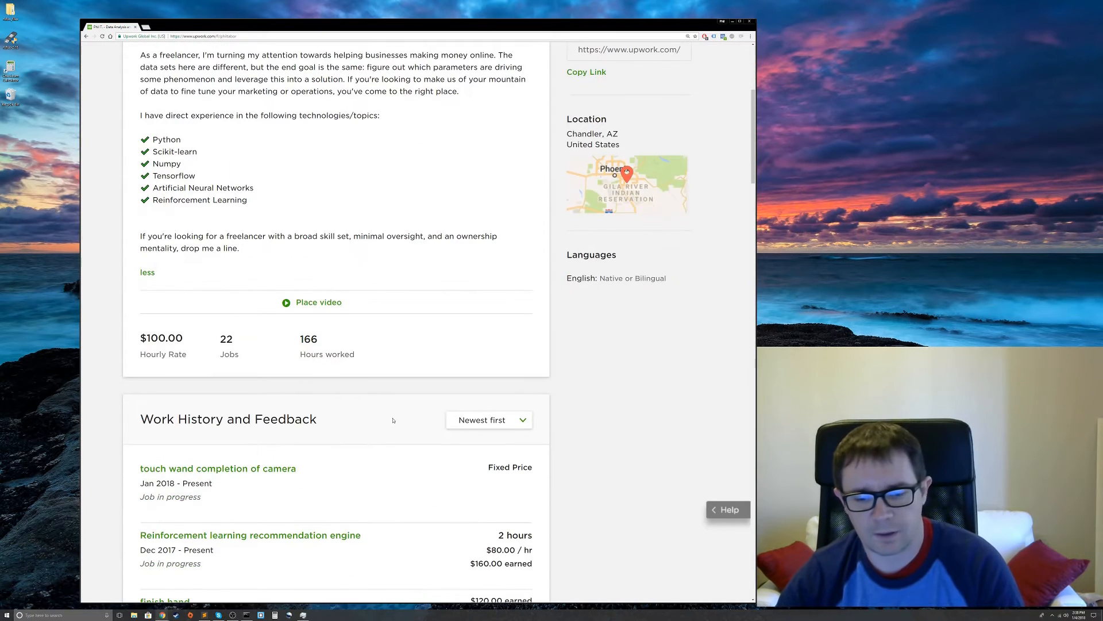
{"action": "scroll", "scroll_direction": "down", "scroll_amount": 3}
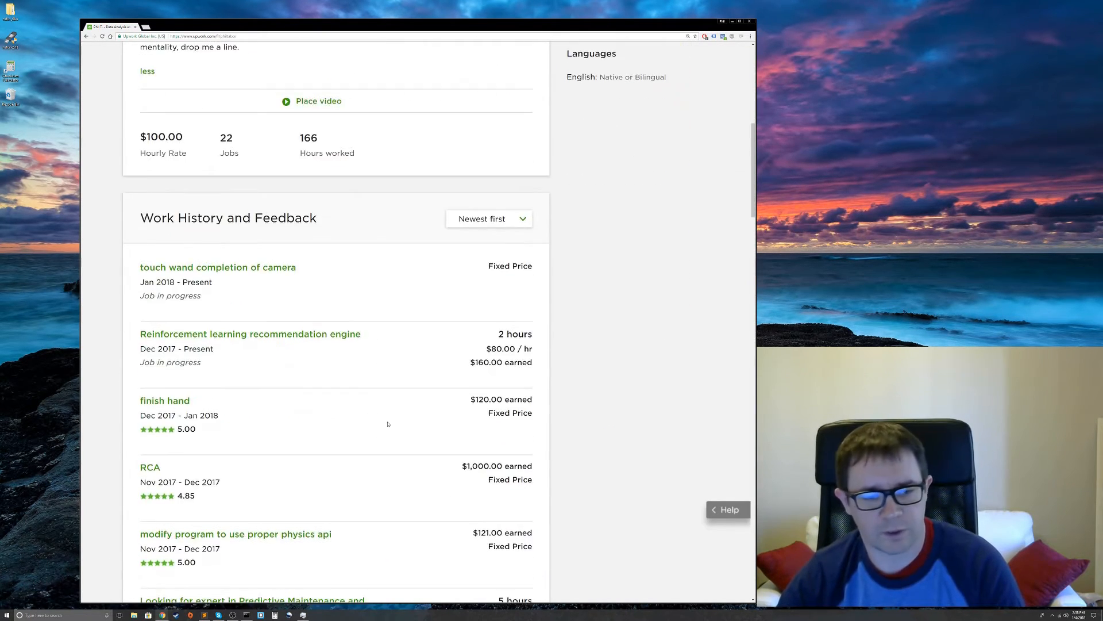
{"action": "scroll", "scroll_direction": "down", "scroll_amount": 3}
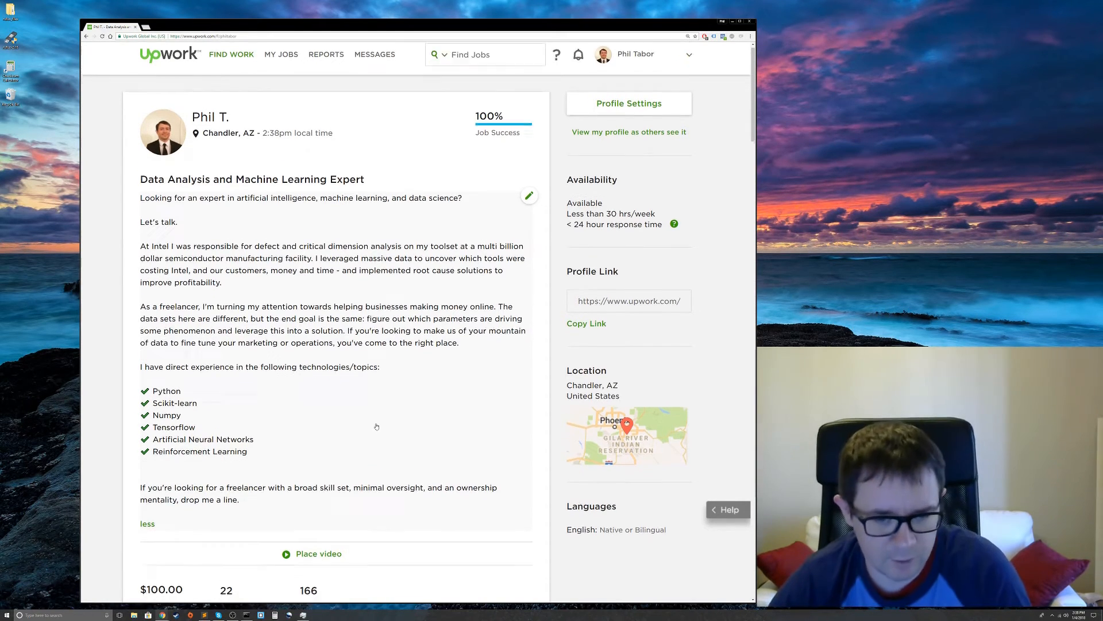
Scroll to the older jobs, ending at the 2.15-rated blogs job and View More
{"action": "scroll", "scroll_direction": "down", "scroll_amount": 3}
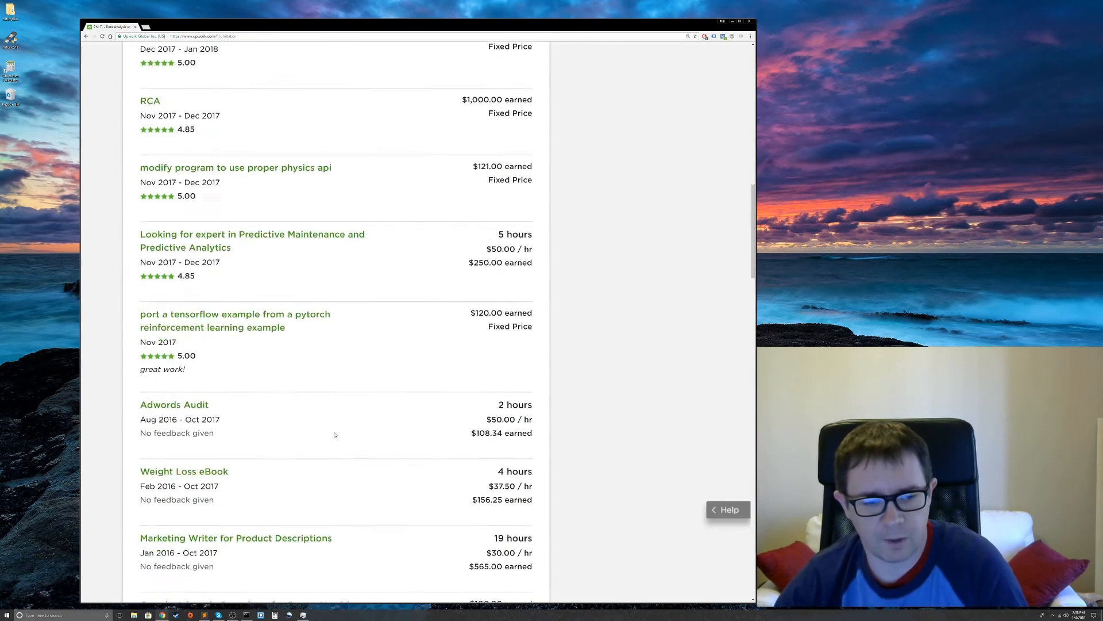
{"action": "scroll", "scroll_direction": "down", "scroll_amount": 3}
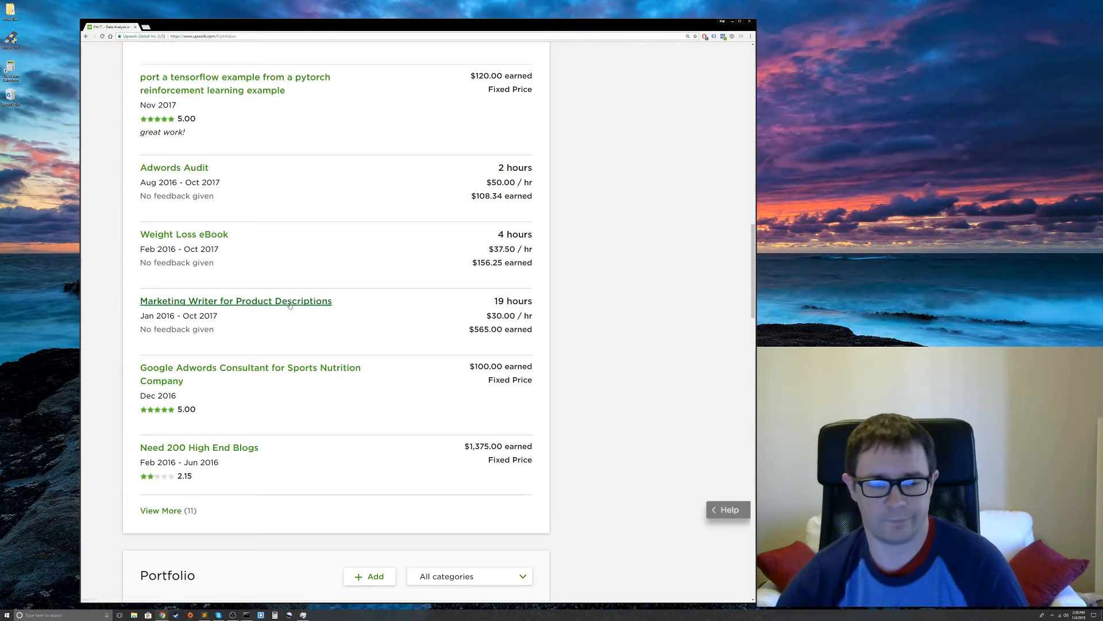
{"action": "scroll", "scroll_direction": "down", "scroll_amount": 3}
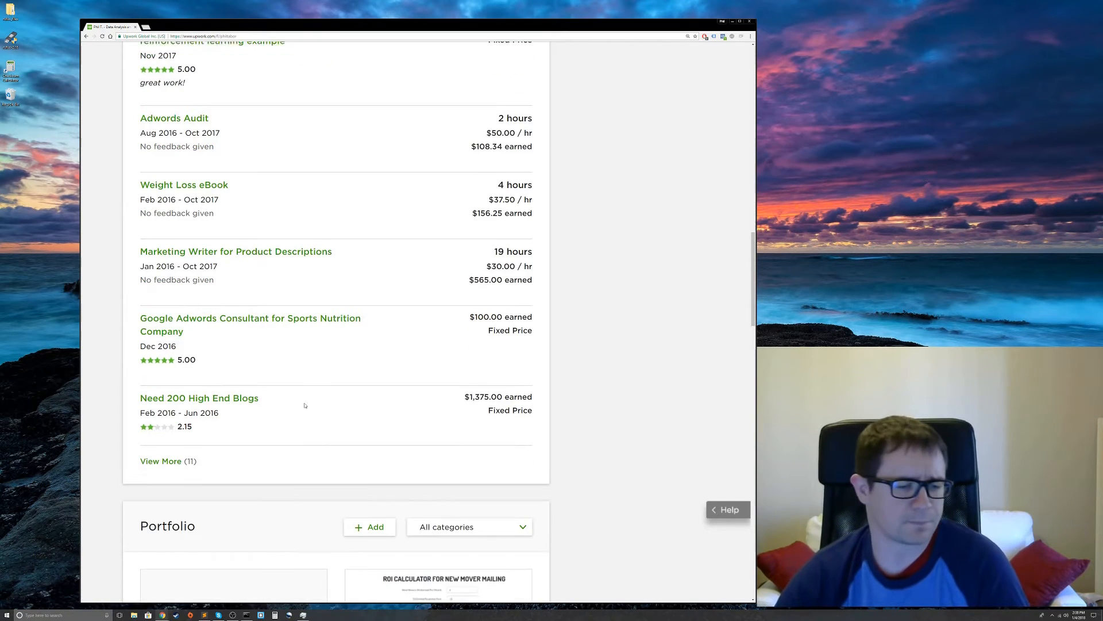
{"action": "scroll", "scroll_direction": "down", "scroll_amount": 3}
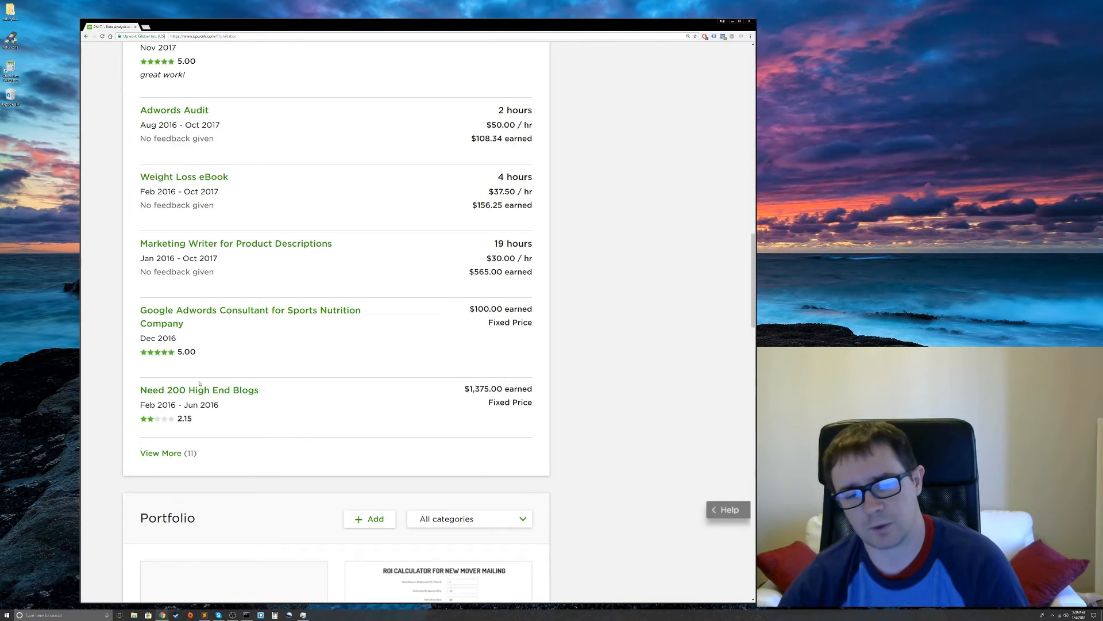
{"action": "mouse_move", "coordinate": [265, 447]}
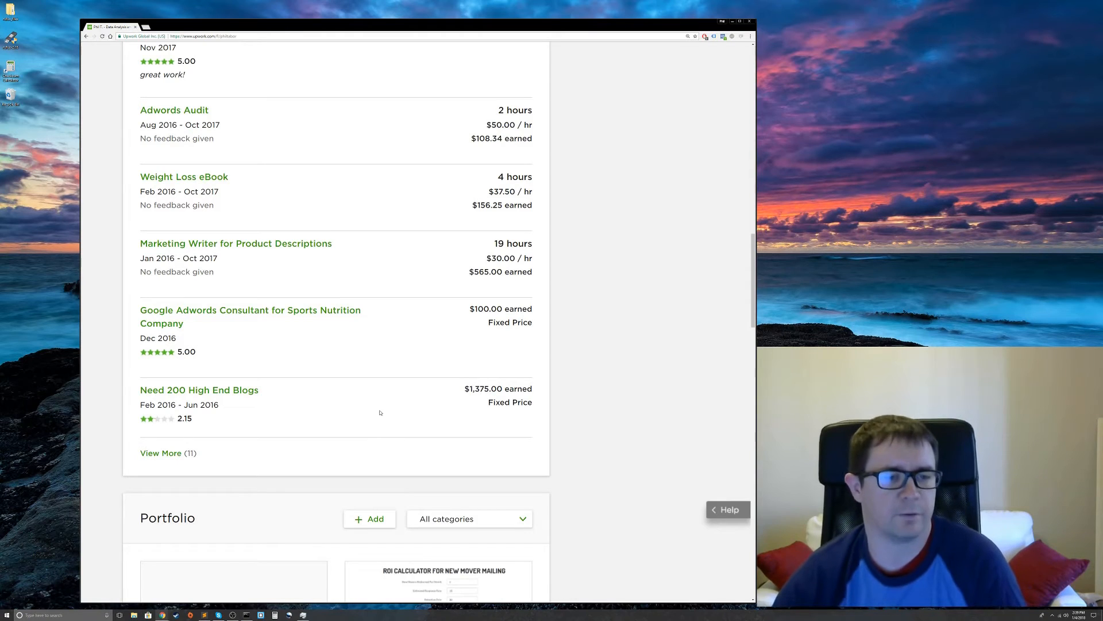
{"action": "mouse_move", "coordinate": [329, 402]}
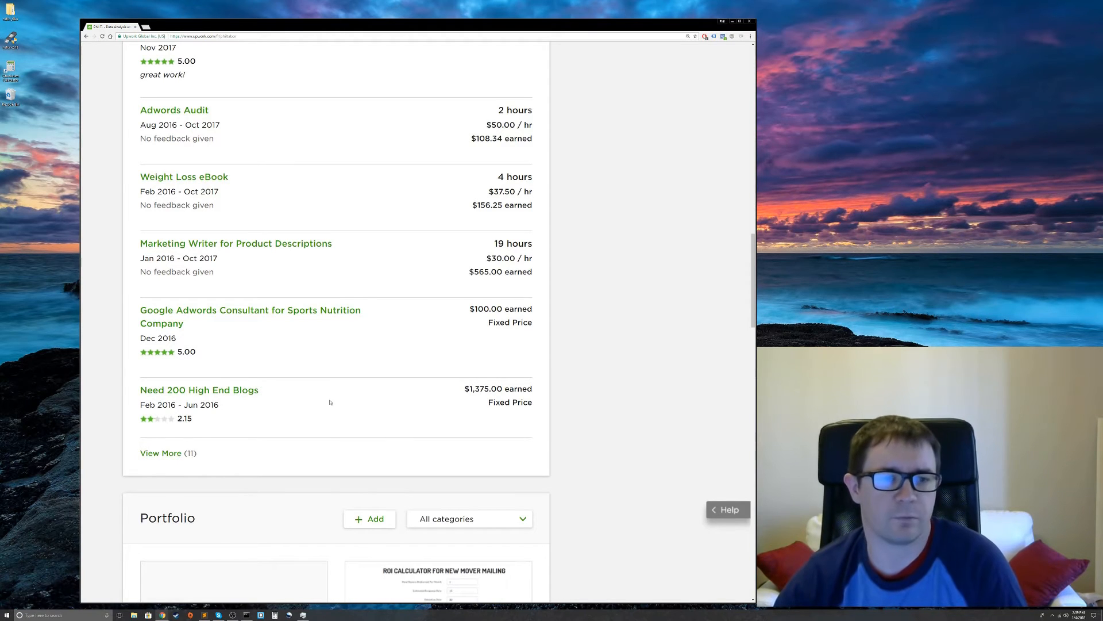
Load the remaining work history jobs via View More and scroll through their reviews
{"action": "scroll", "scroll_direction": "down", "scroll_amount": 3}
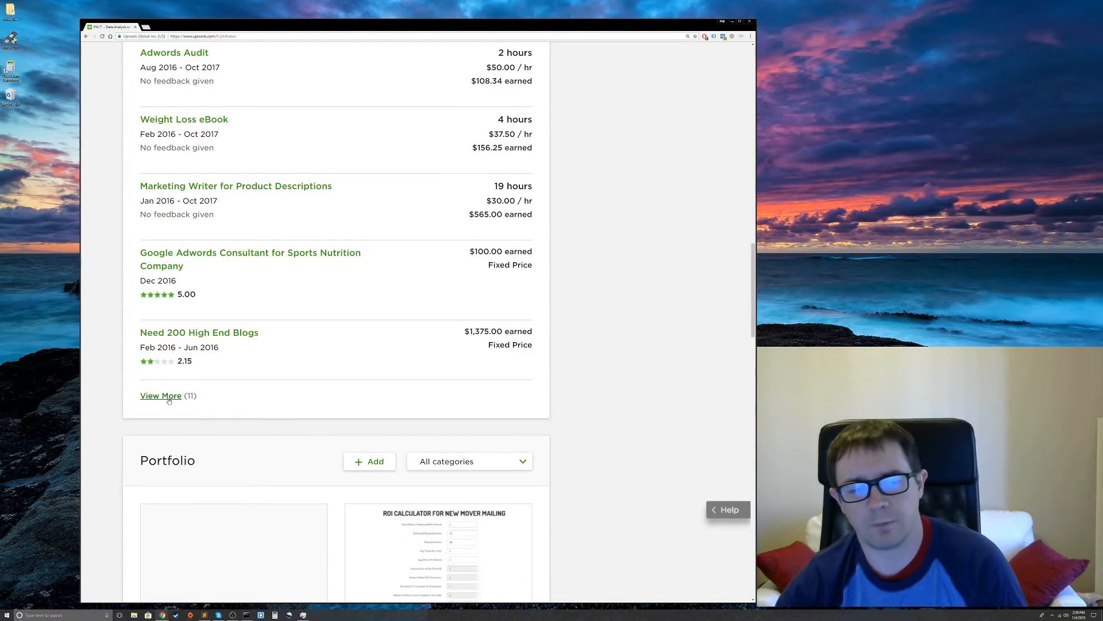
{"action": "left_click", "coordinate": [161, 395]}
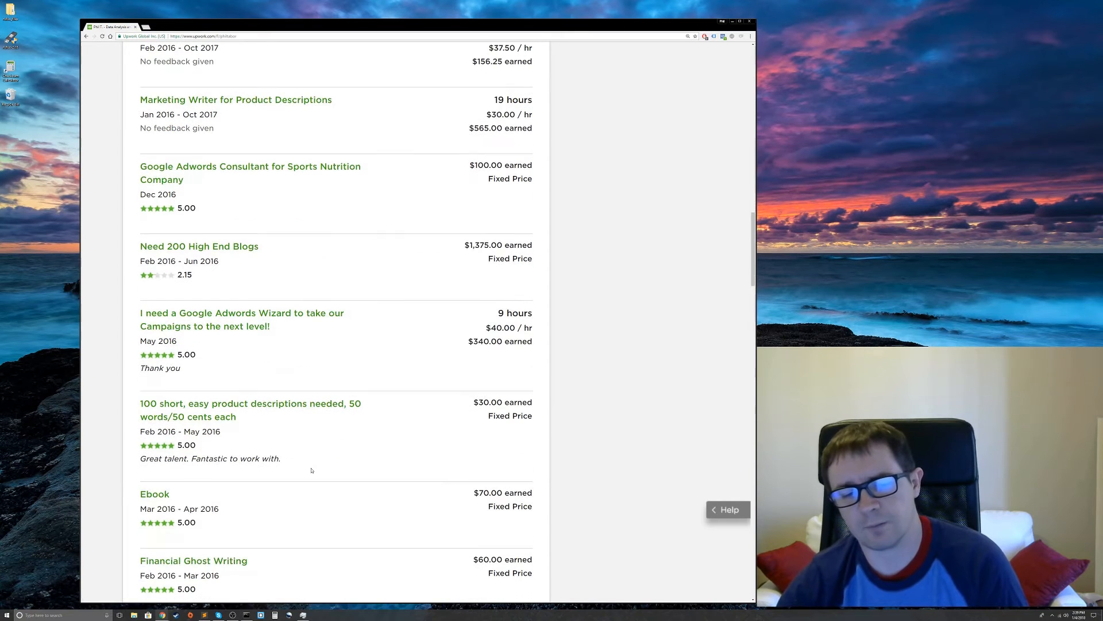
{"action": "scroll", "scroll_direction": "down", "scroll_amount": 3}
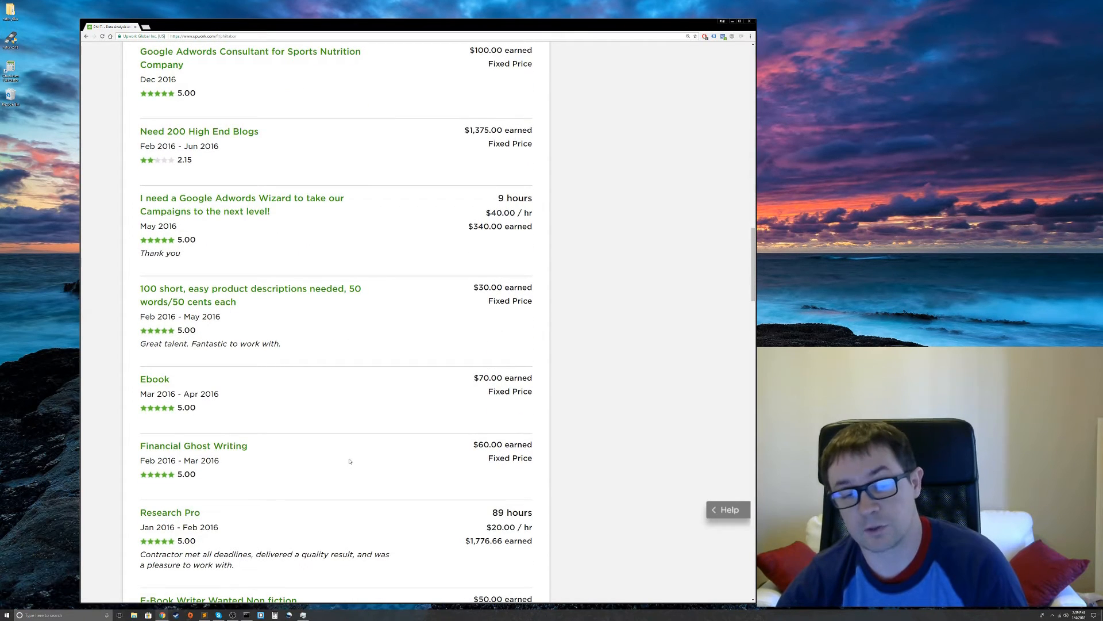
{"action": "scroll", "scroll_direction": "down", "scroll_amount": 3}
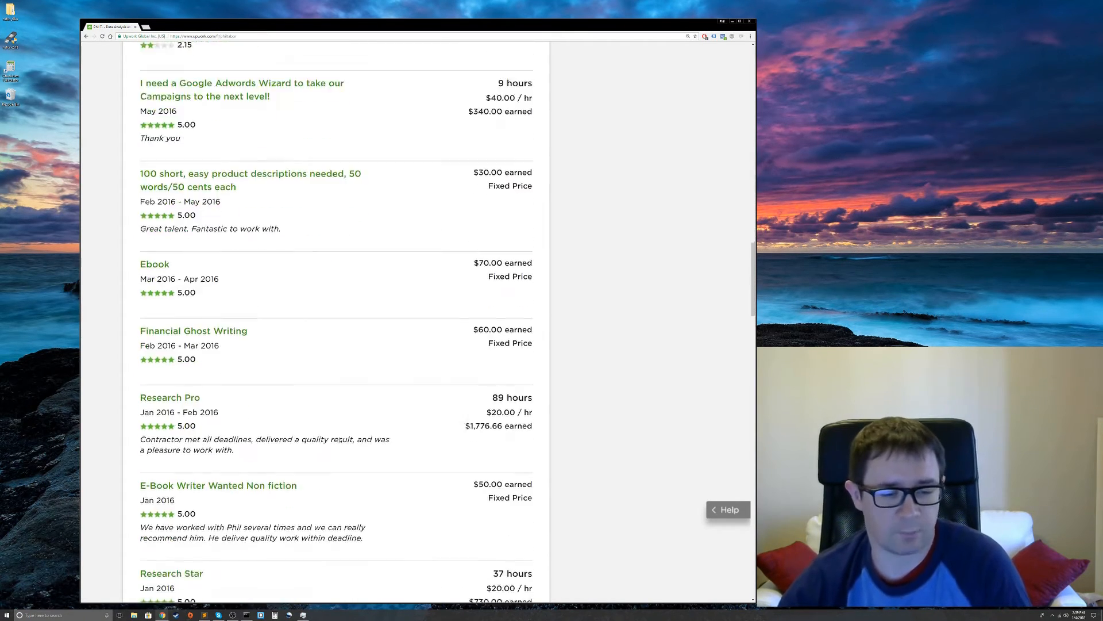
{"action": "scroll", "scroll_direction": "down", "scroll_amount": 3}
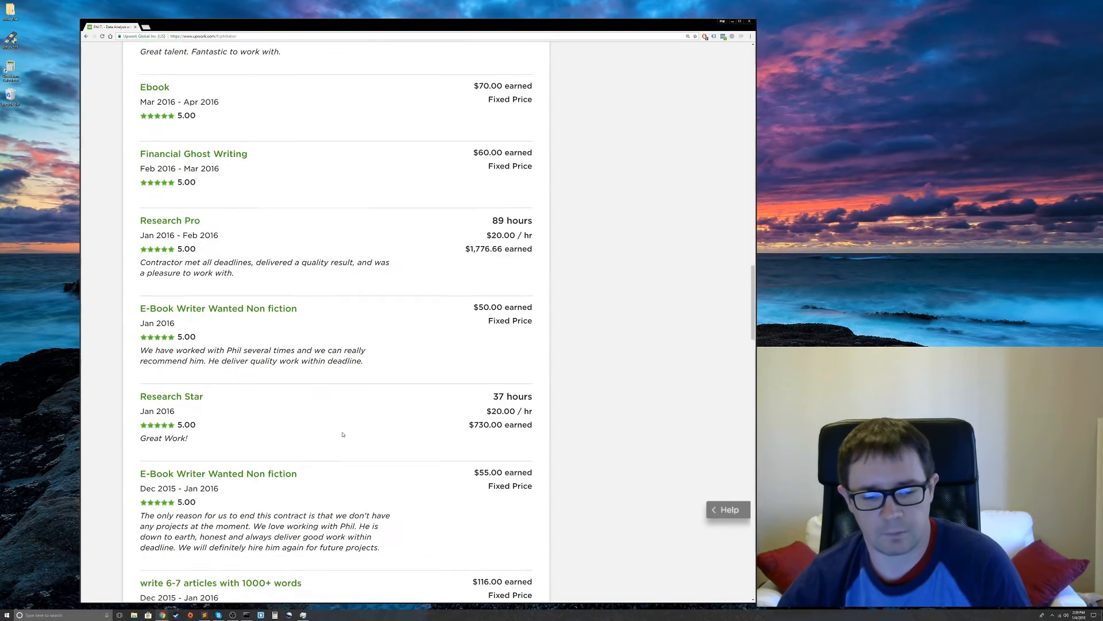
{"action": "scroll", "scroll_direction": "down", "scroll_amount": 3}
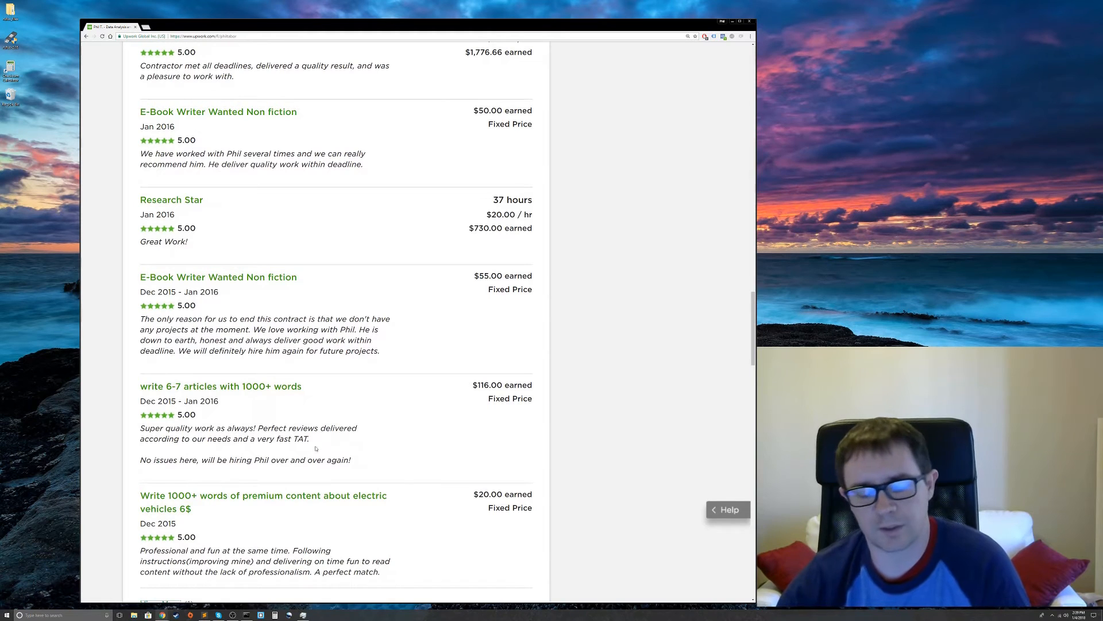
{"action": "scroll", "scroll_direction": "down", "scroll_amount": 3}
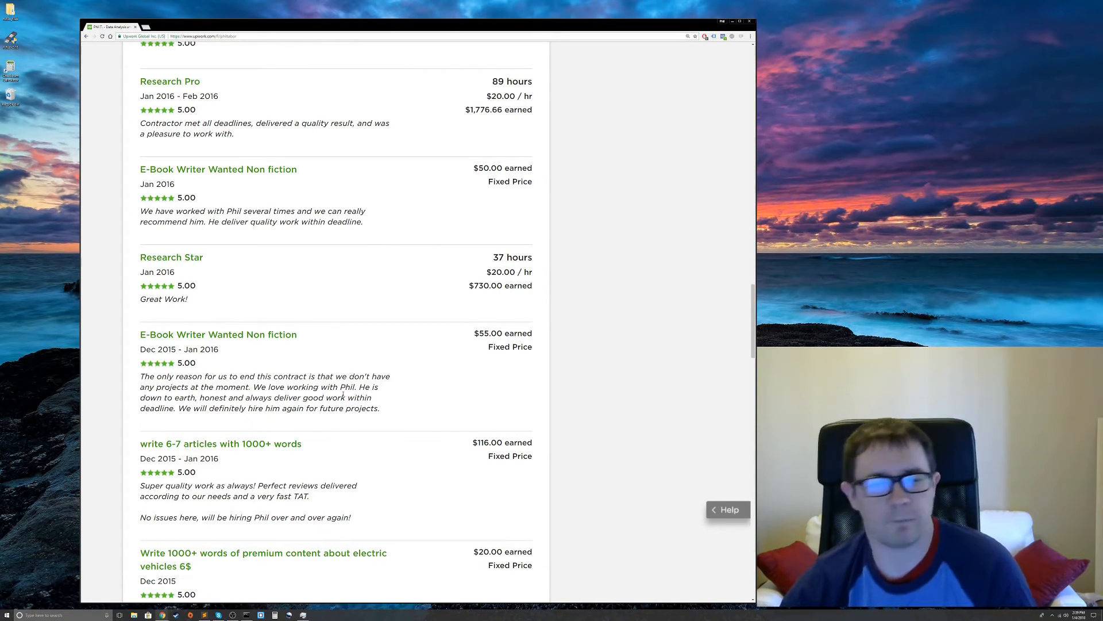
{"action": "mouse_move", "coordinate": [469, 437]}
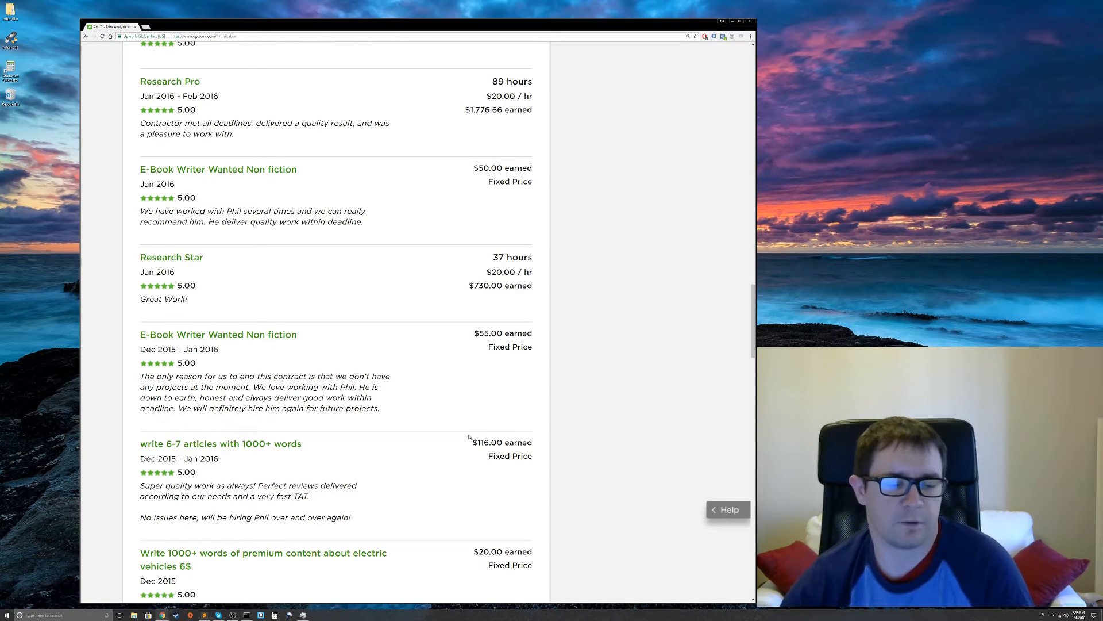
{"action": "mouse_move", "coordinate": [417, 432]}
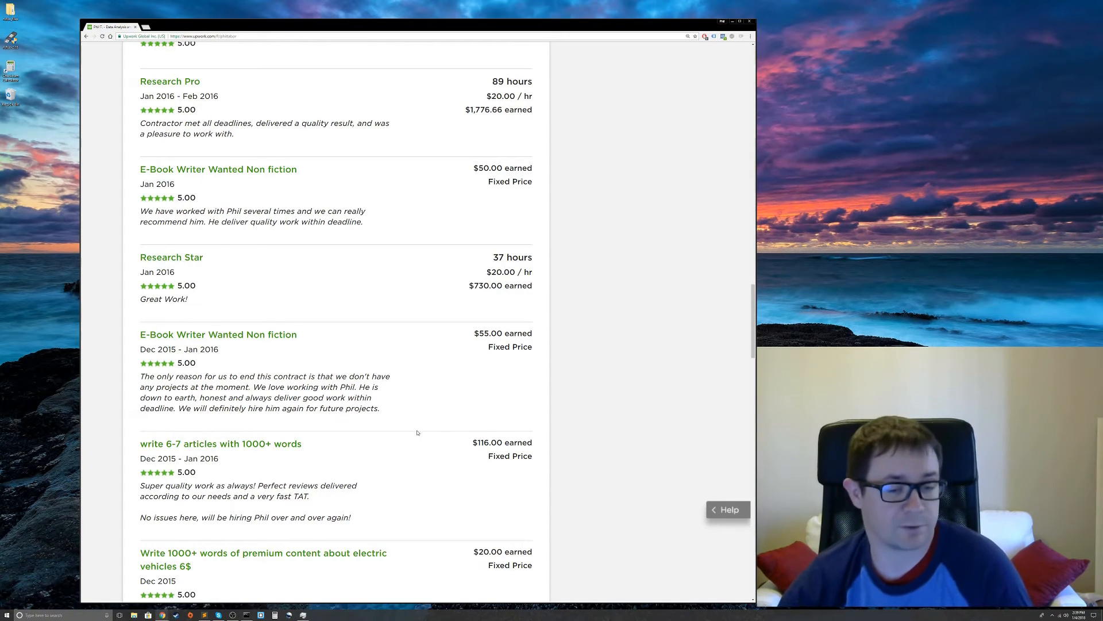
{"action": "mouse_move", "coordinate": [386, 455]}
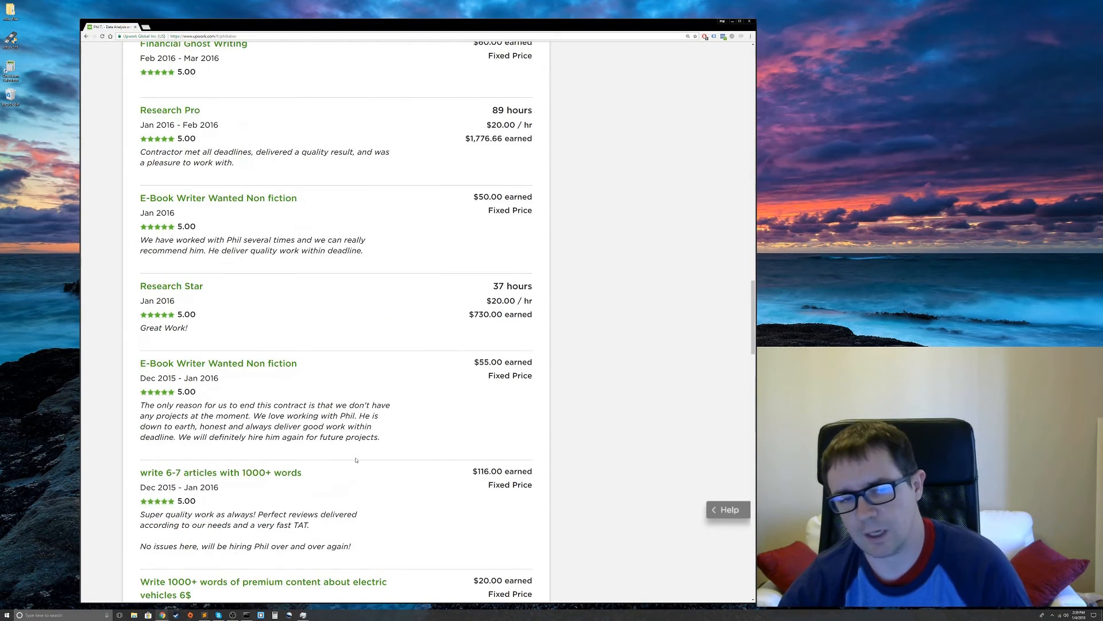
Review the expanded history back to December 2015 jobs and reach the Portfolio section
{"action": "scroll", "scroll_direction": "up", "scroll_amount": 3}
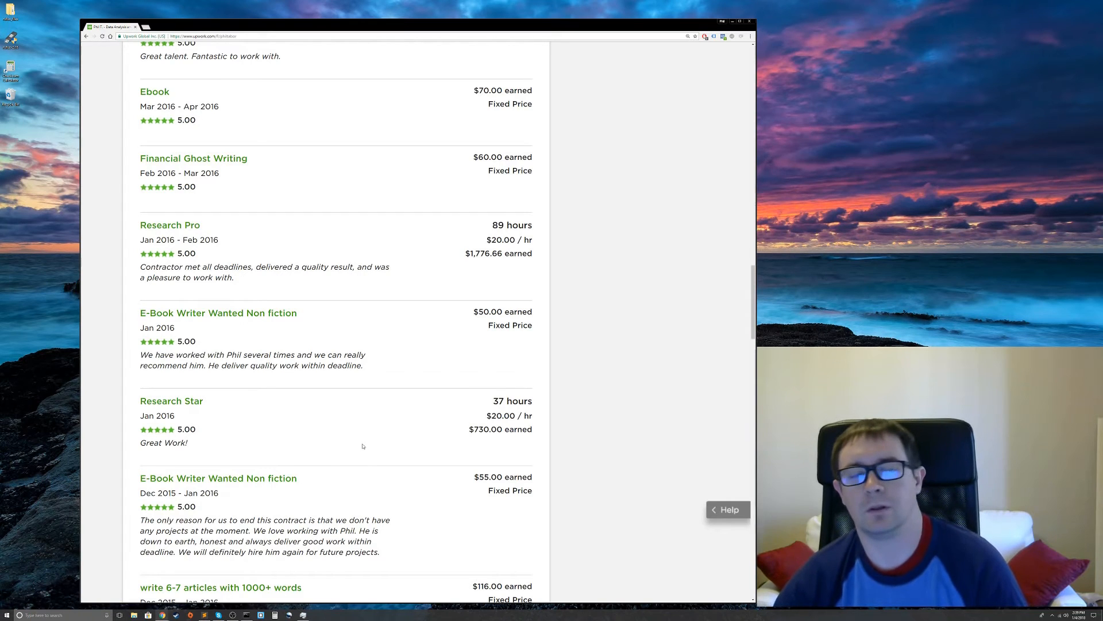
{"action": "scroll", "scroll_direction": "up", "scroll_amount": 3}
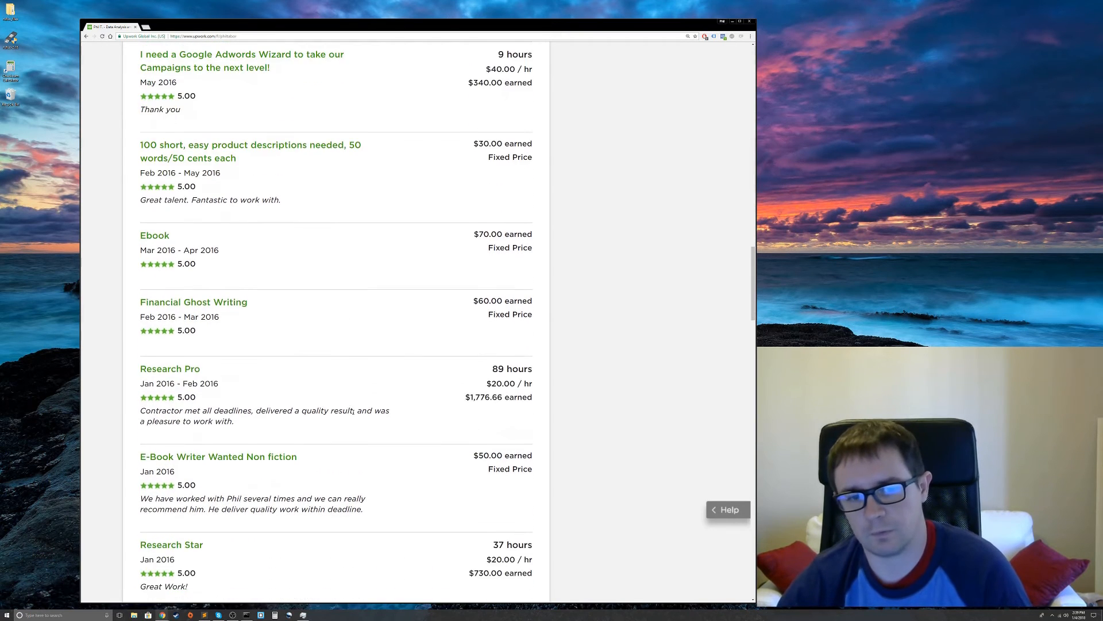
{"action": "scroll", "scroll_direction": "down", "scroll_amount": 3}
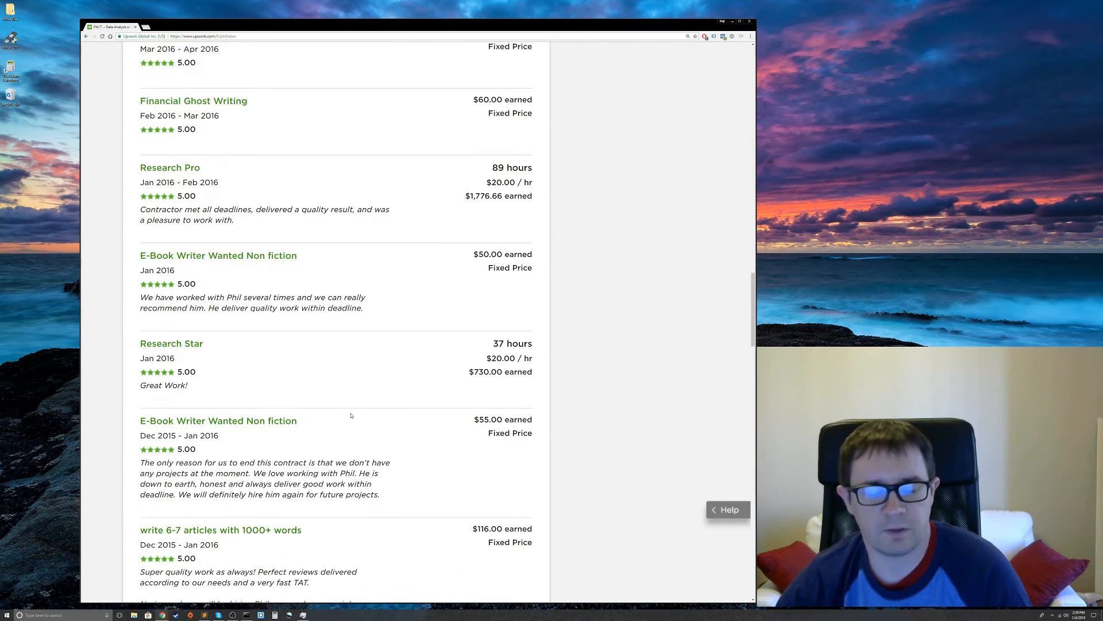
{"action": "mouse_move", "coordinate": [333, 452]}
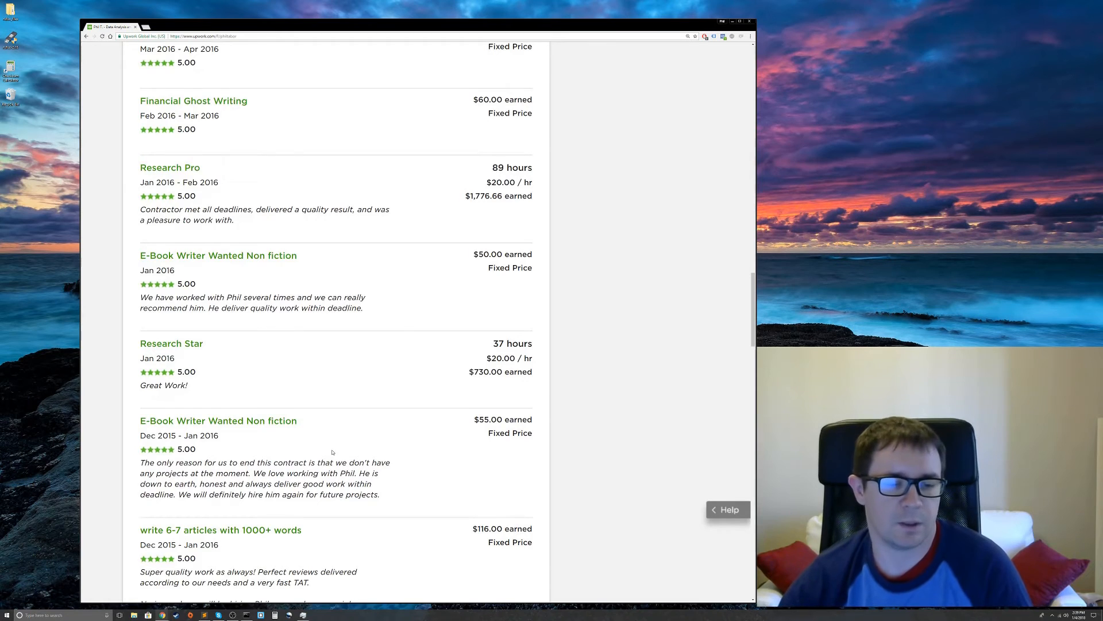
{"action": "scroll", "scroll_direction": "down", "scroll_amount": 3}
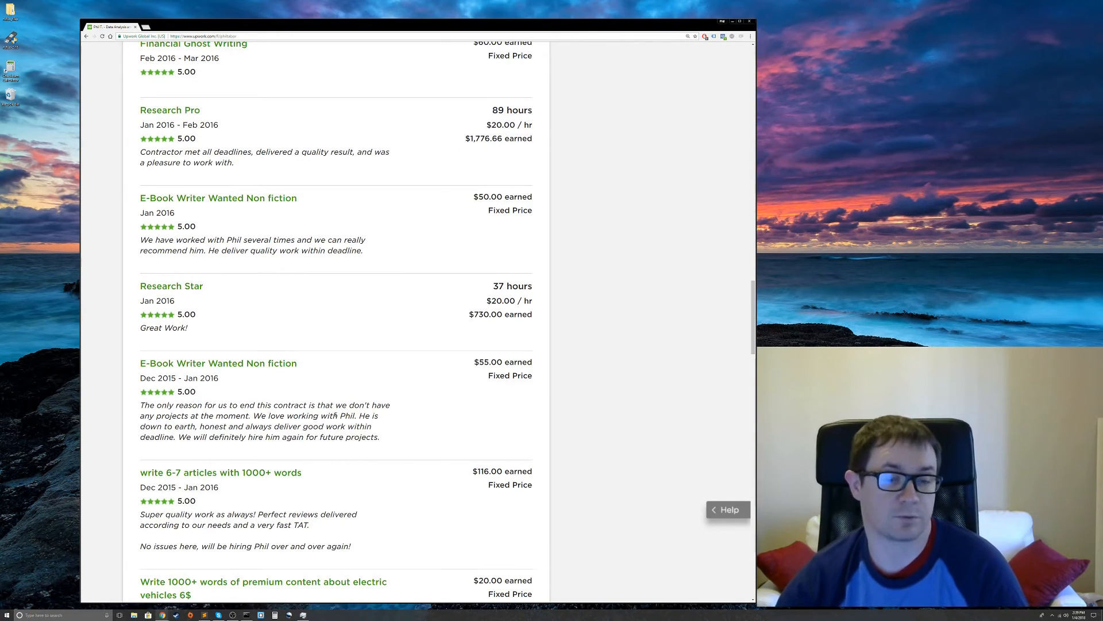
{"action": "scroll", "scroll_direction": "down", "scroll_amount": 3}
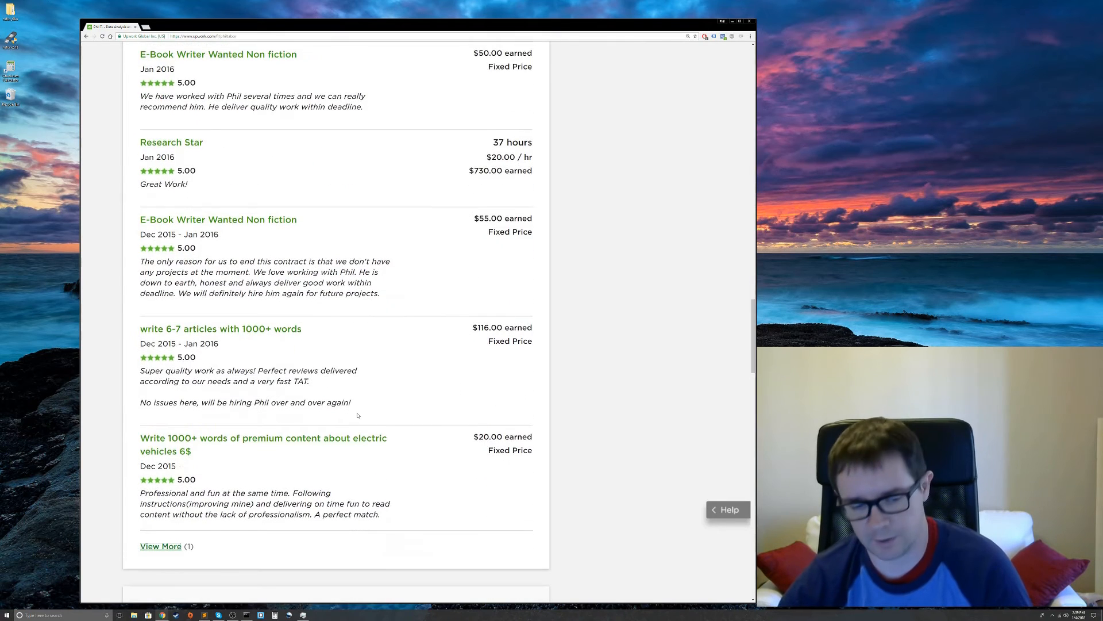
{"action": "scroll", "scroll_direction": "down", "scroll_amount": 3}
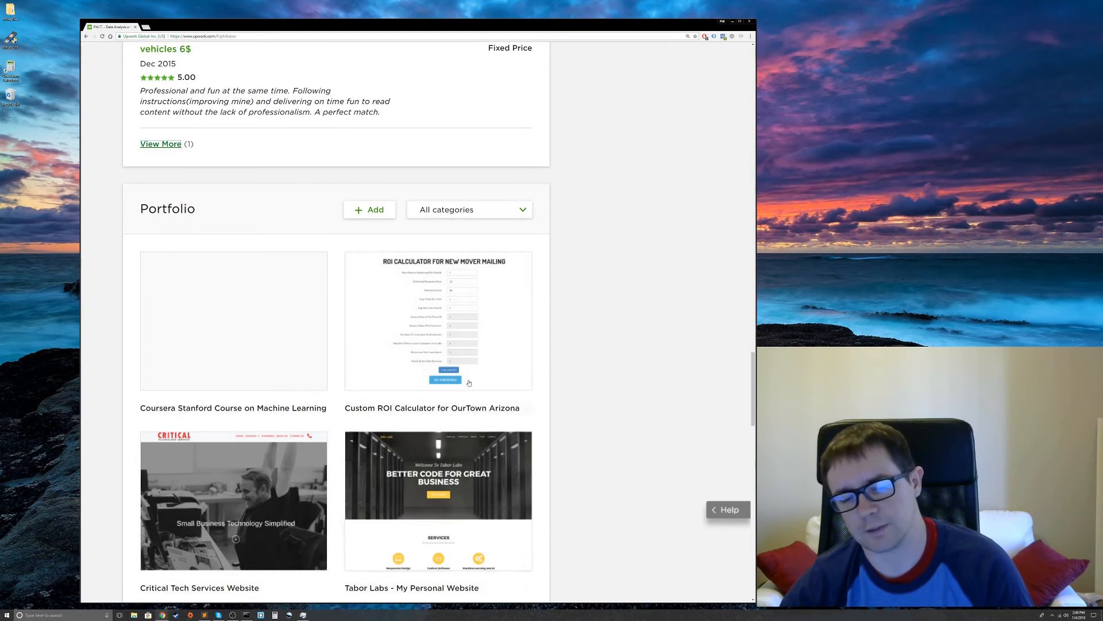
Scroll past the portfolio to the machine learning Skills tags and empty Certifications
{"action": "scroll", "scroll_direction": "down", "scroll_amount": 3}
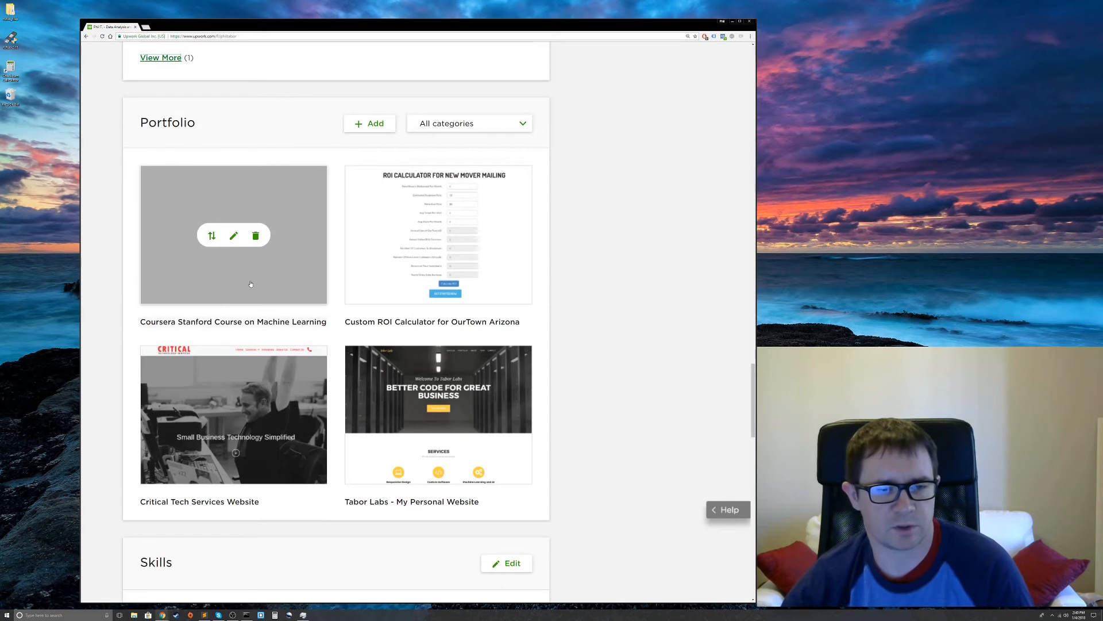
{"action": "mouse_move", "coordinate": [402, 331]}
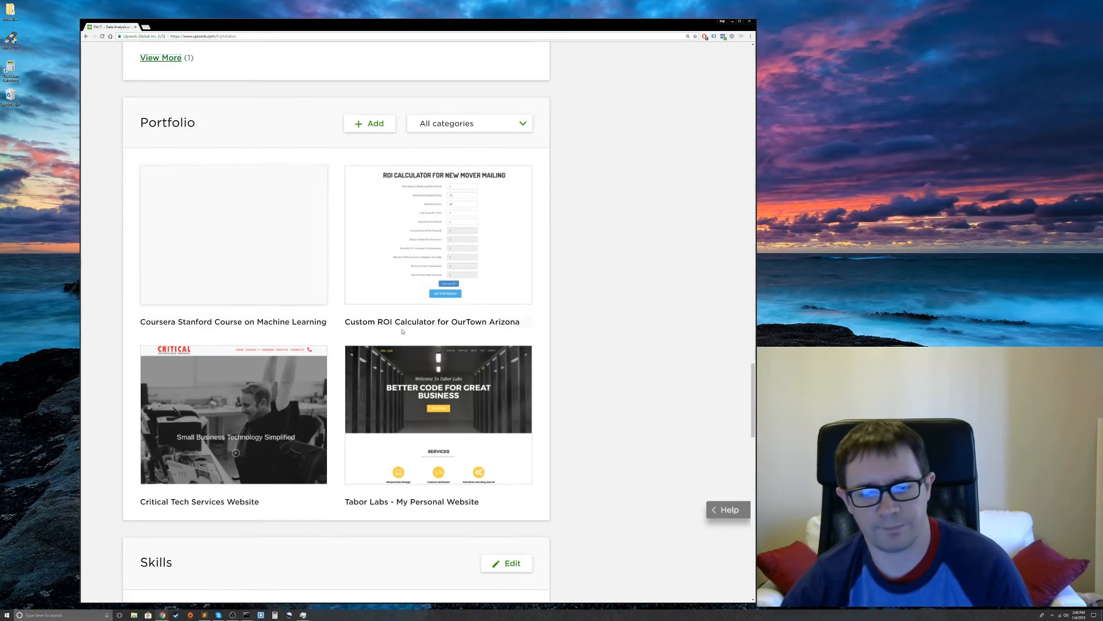
{"action": "scroll", "scroll_direction": "down", "scroll_amount": 3}
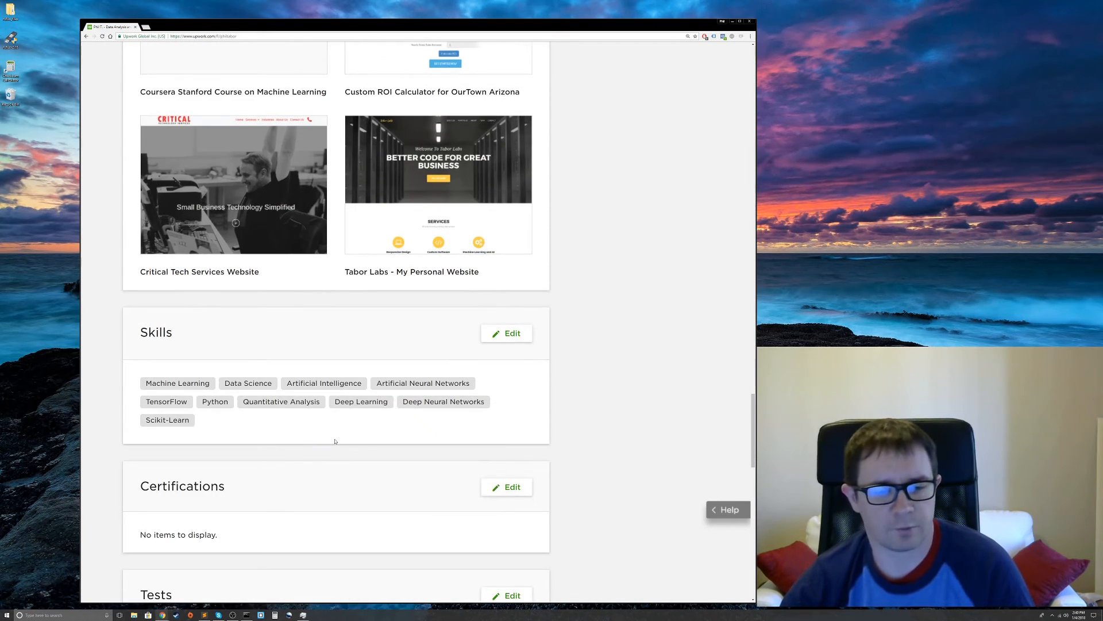
{"action": "scroll", "scroll_direction": "down", "scroll_amount": 3}
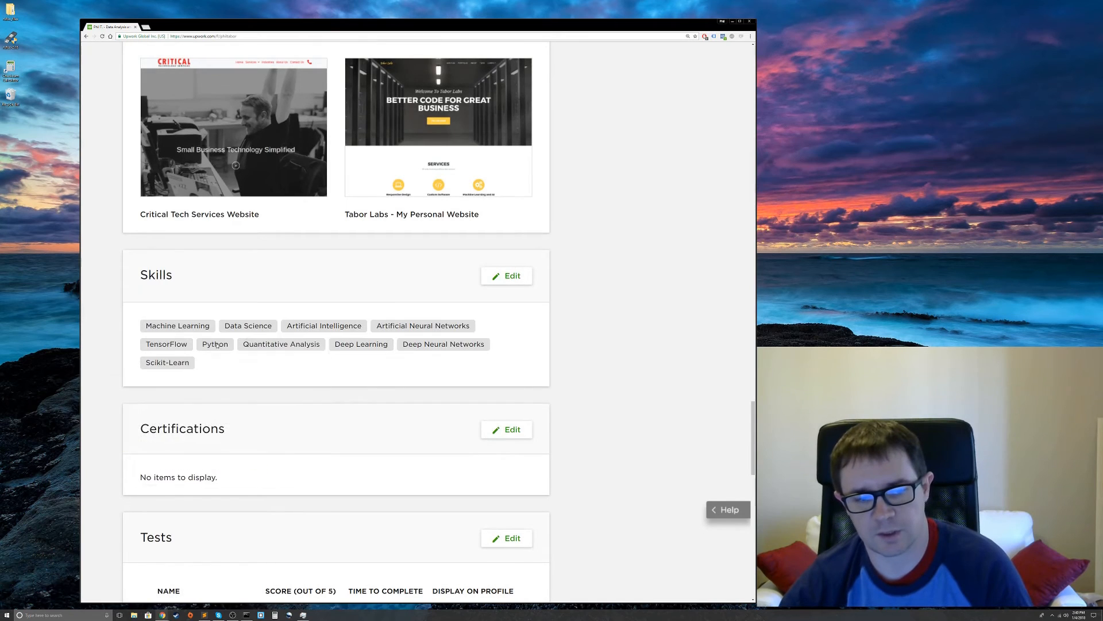
{"action": "mouse_move", "coordinate": [265, 315]}
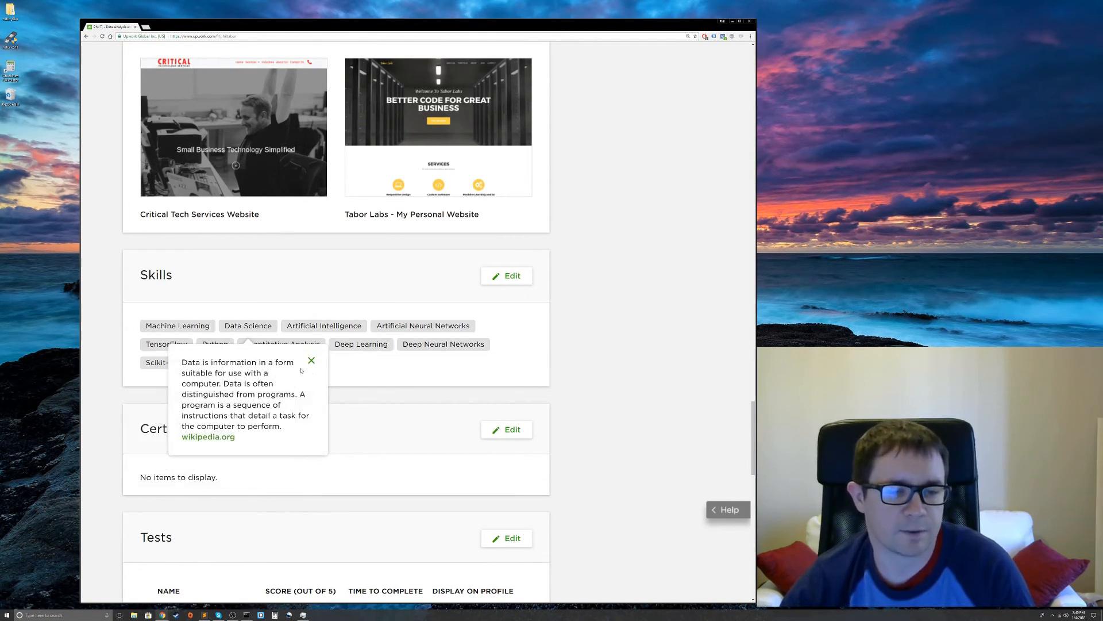
{"action": "left_click", "coordinate": [311, 361]}
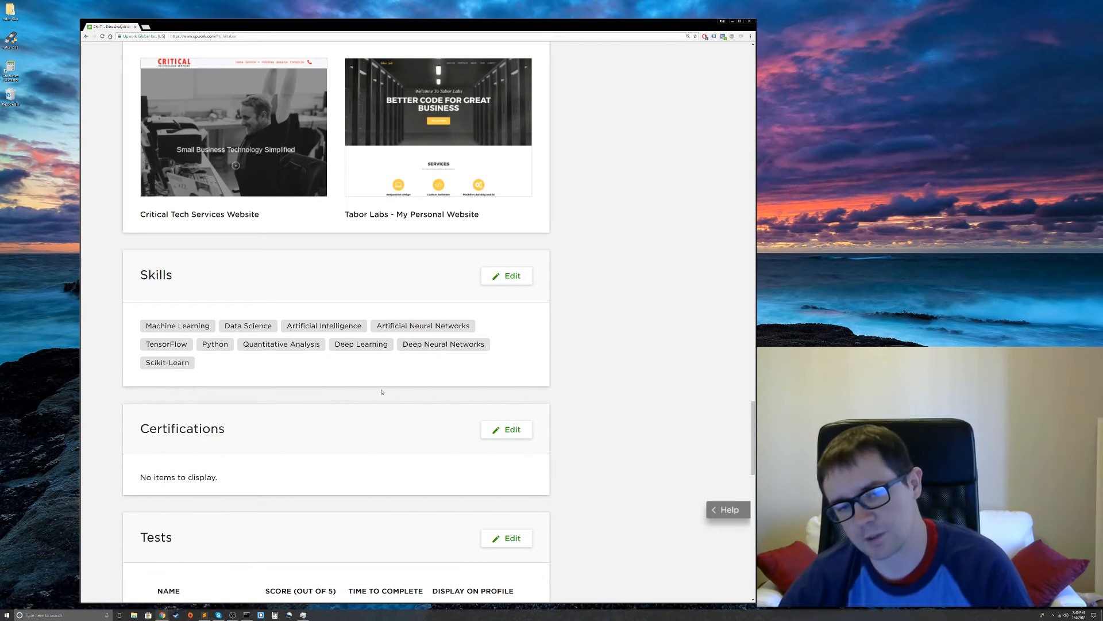
{"action": "mouse_move", "coordinate": [391, 378]}
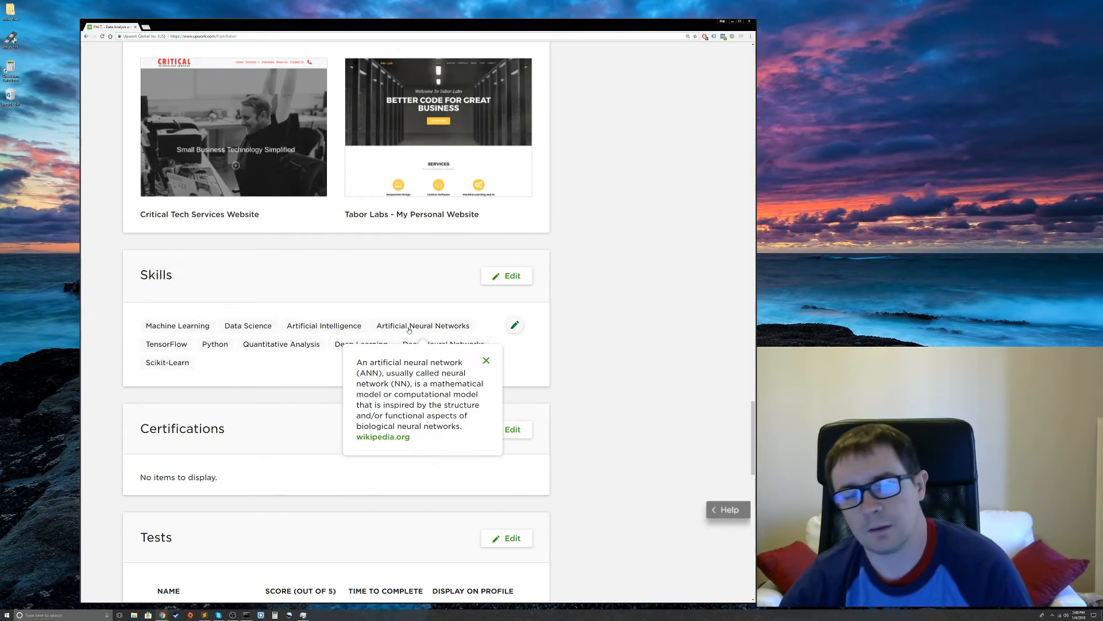
{"action": "left_click", "coordinate": [486, 360]}
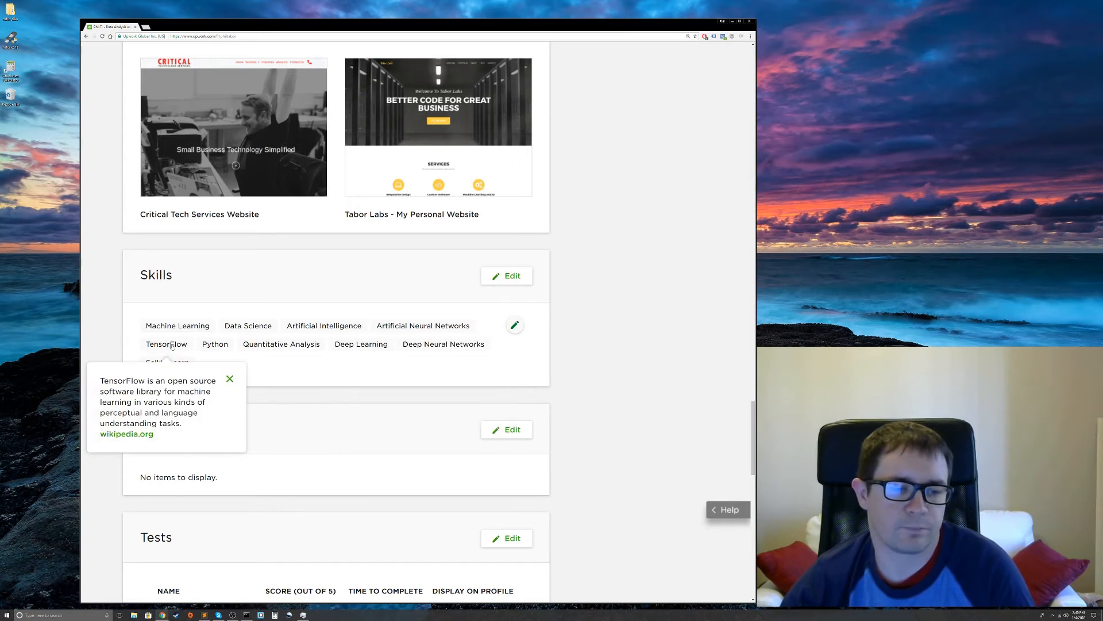
{"action": "left_click", "coordinate": [229, 378]}
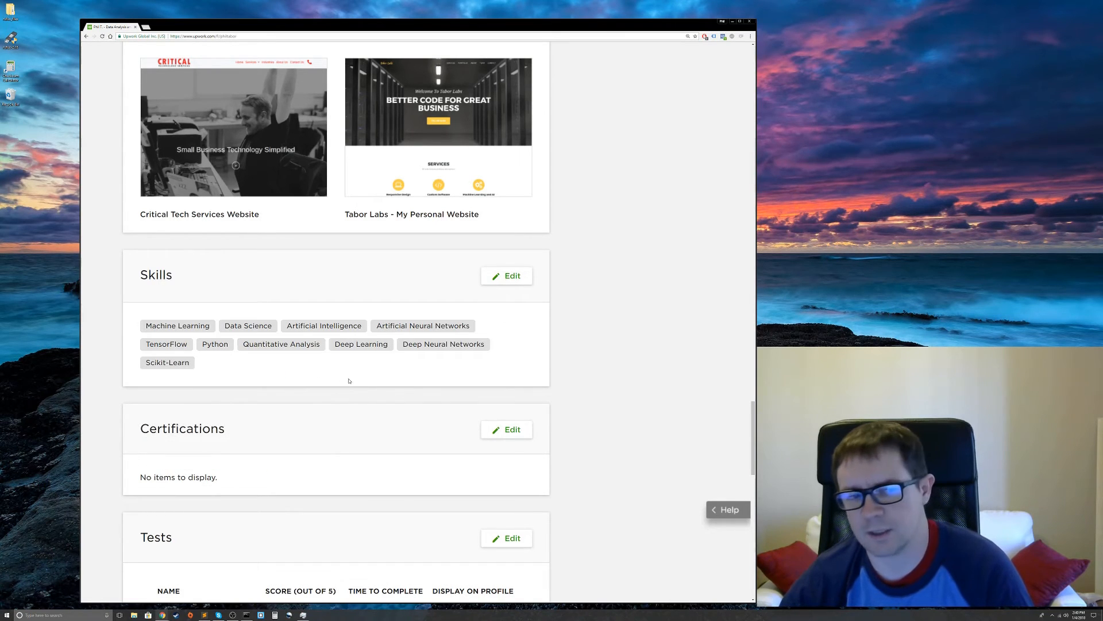
{"action": "mouse_move", "coordinate": [351, 384]}
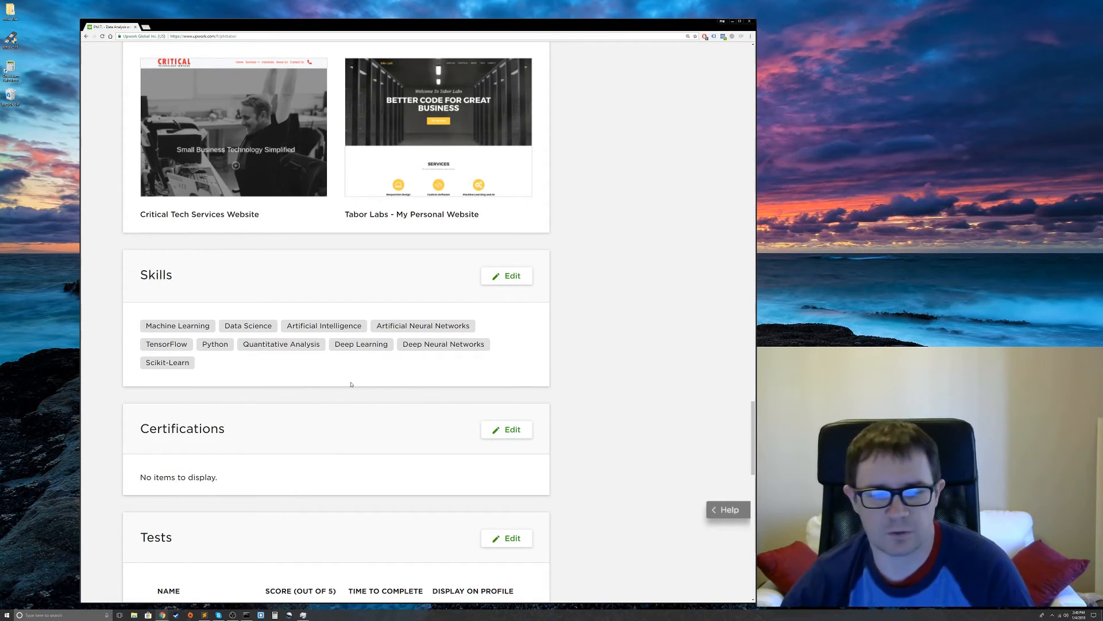
{"action": "mouse_move", "coordinate": [370, 397]}
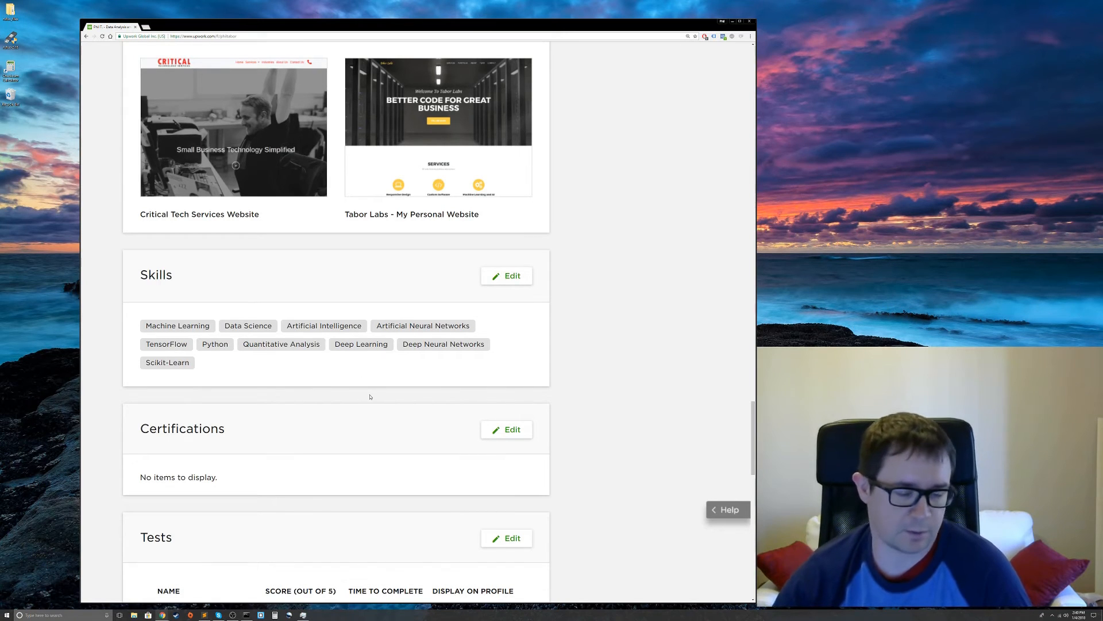
Check the Tests results, then return to the portfolio projects and Deep Neural Networks skill
{"action": "scroll", "scroll_direction": "down", "scroll_amount": 3}
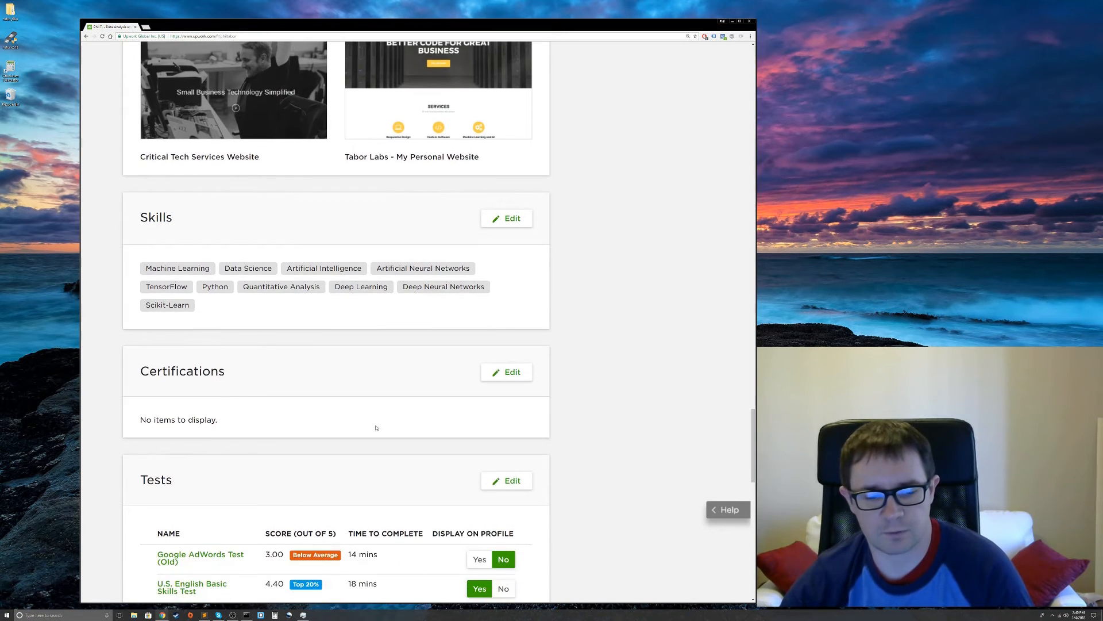
{"action": "scroll", "scroll_direction": "down", "scroll_amount": 3}
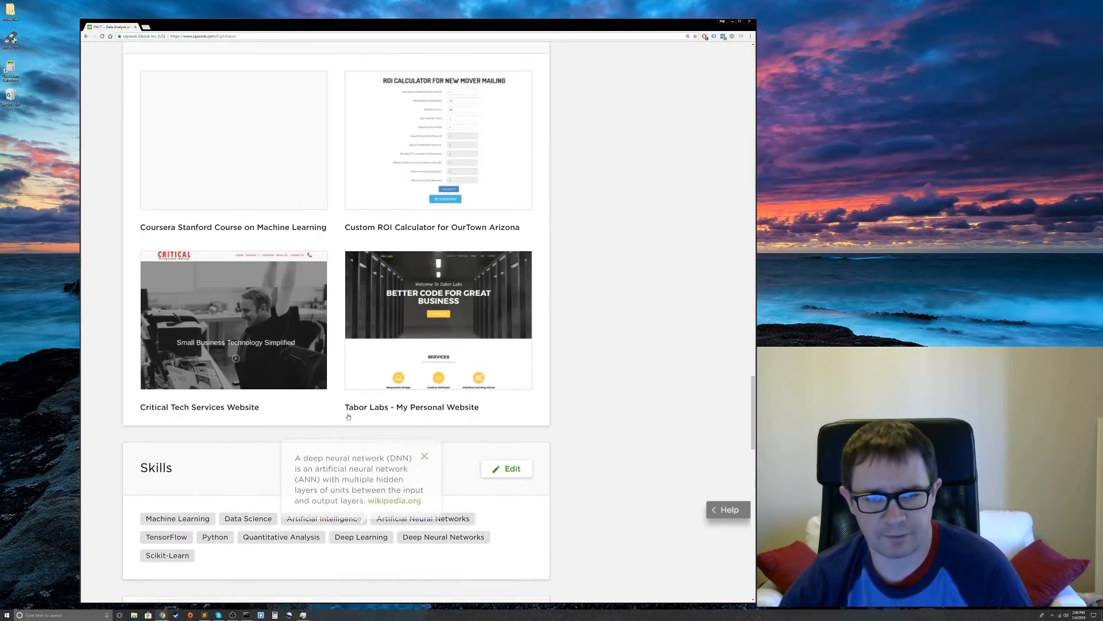
Return to the profile top showing the title, expanded overview and availability sidebar
{"action": "scroll", "scroll_direction": "down", "scroll_amount": 3}
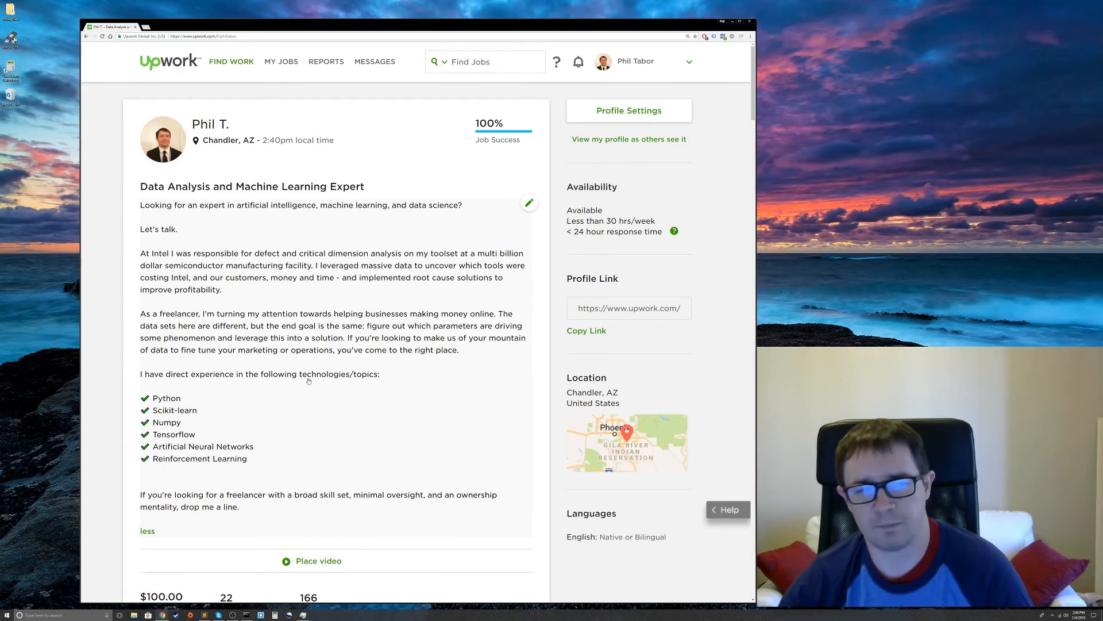
{"action": "mouse_move", "coordinate": [282, 292]}
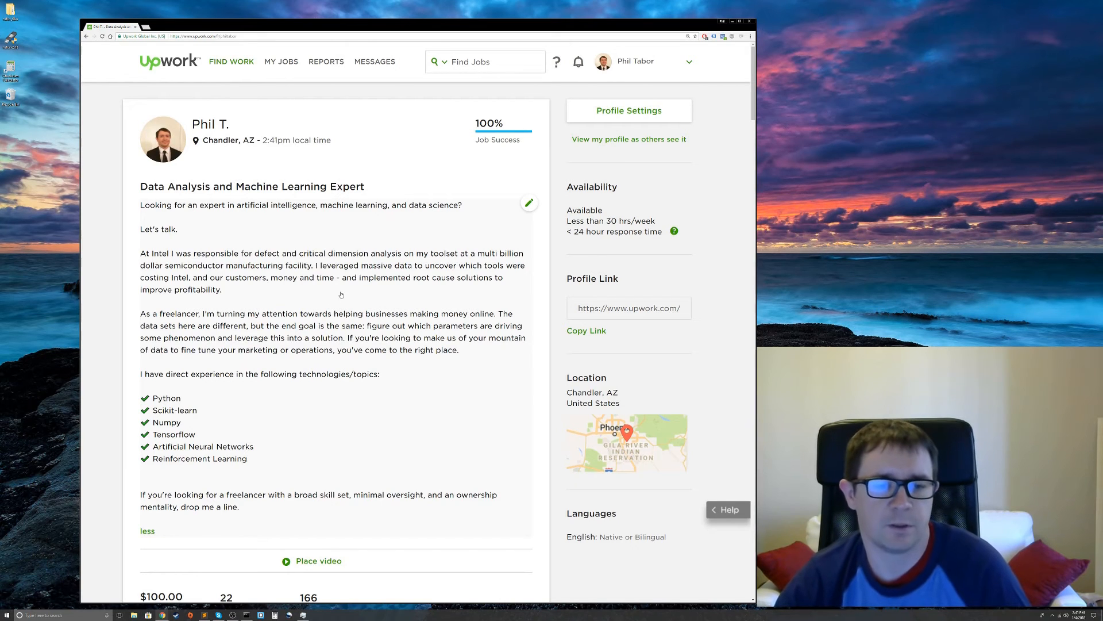
{"action": "scroll", "scroll_direction": "down", "scroll_amount": 3}
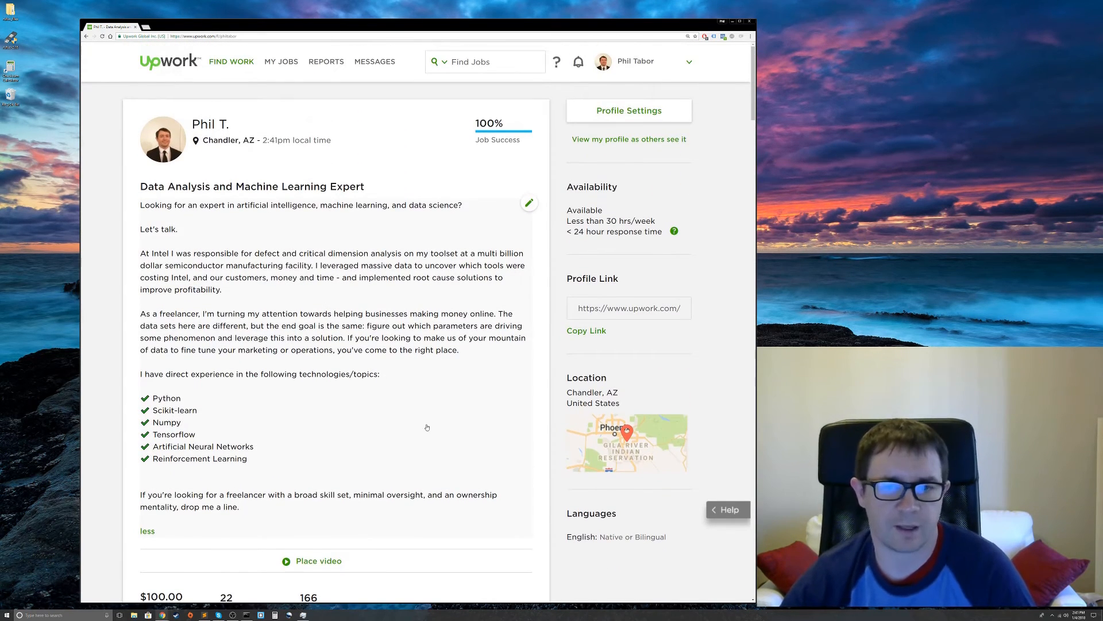
{"action": "scroll", "scroll_direction": "down", "scroll_amount": 3}
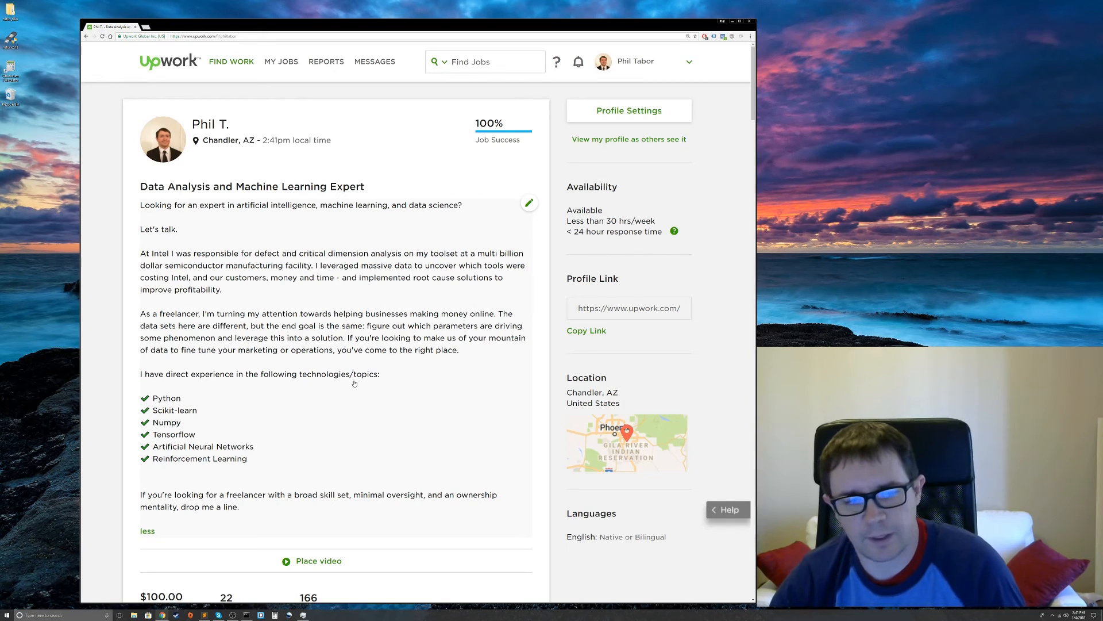
{"action": "mouse_move", "coordinate": [330, 366]}
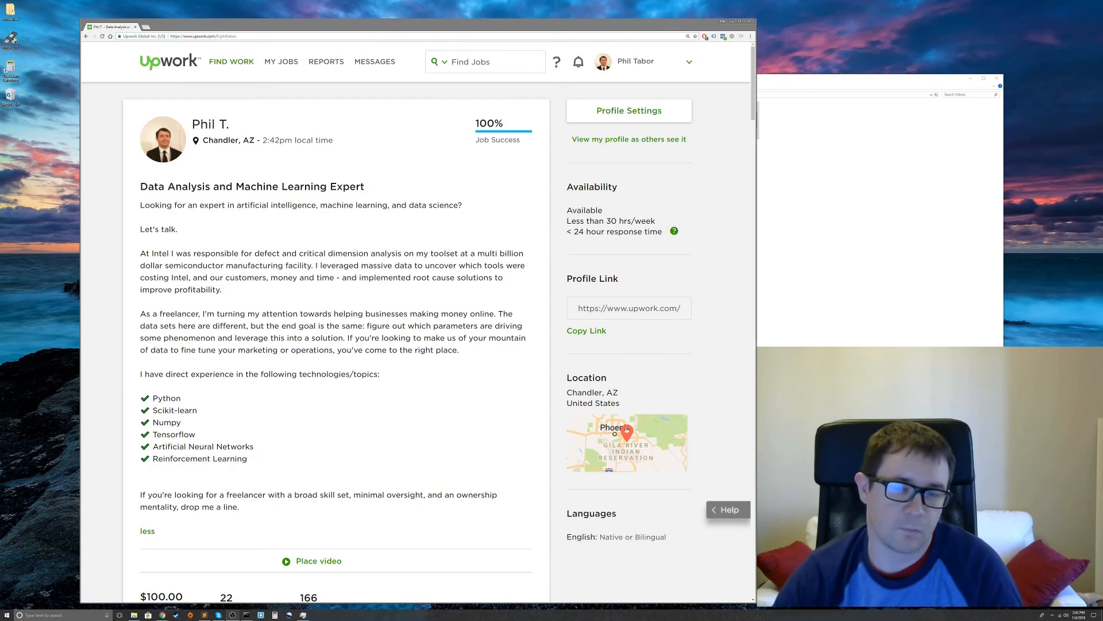
Open the Find Work dropdown listing Saved Jobs, Proposals, Profile, My Stats and Tests
{"action": "left_click", "coordinate": [281, 61]}
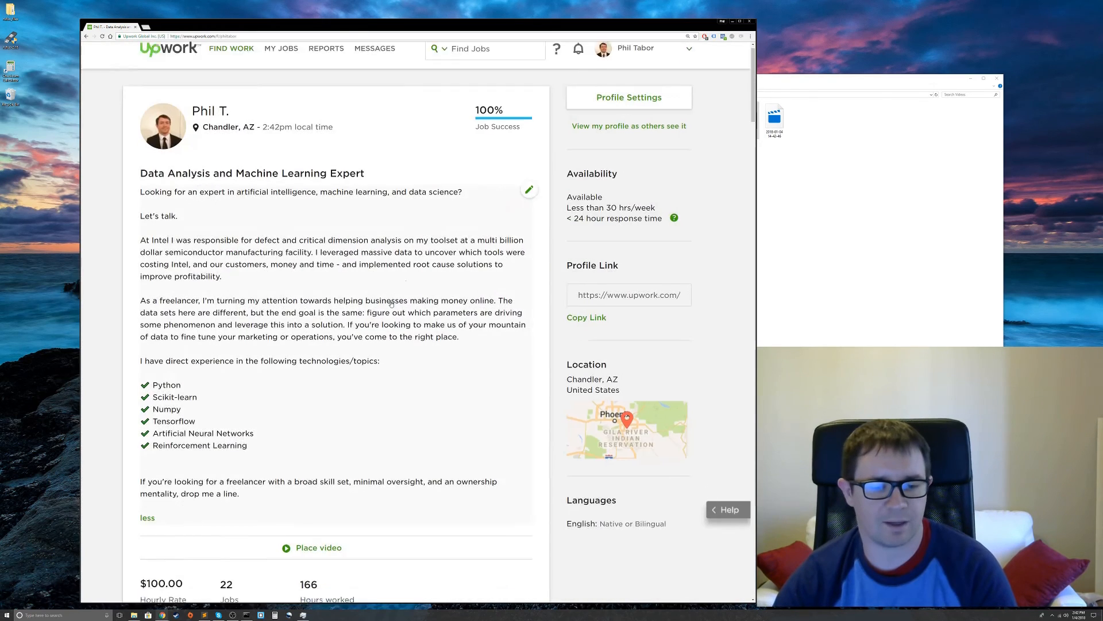
{"action": "scroll", "scroll_direction": "down", "scroll_amount": 3}
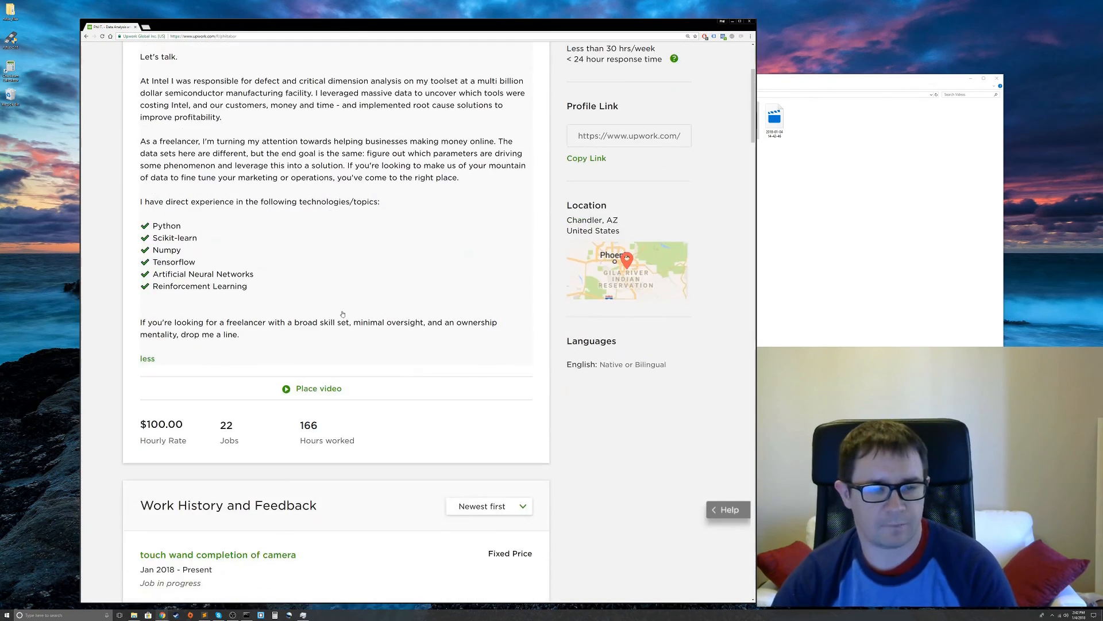
{"action": "scroll", "scroll_direction": "up", "scroll_amount": 3}
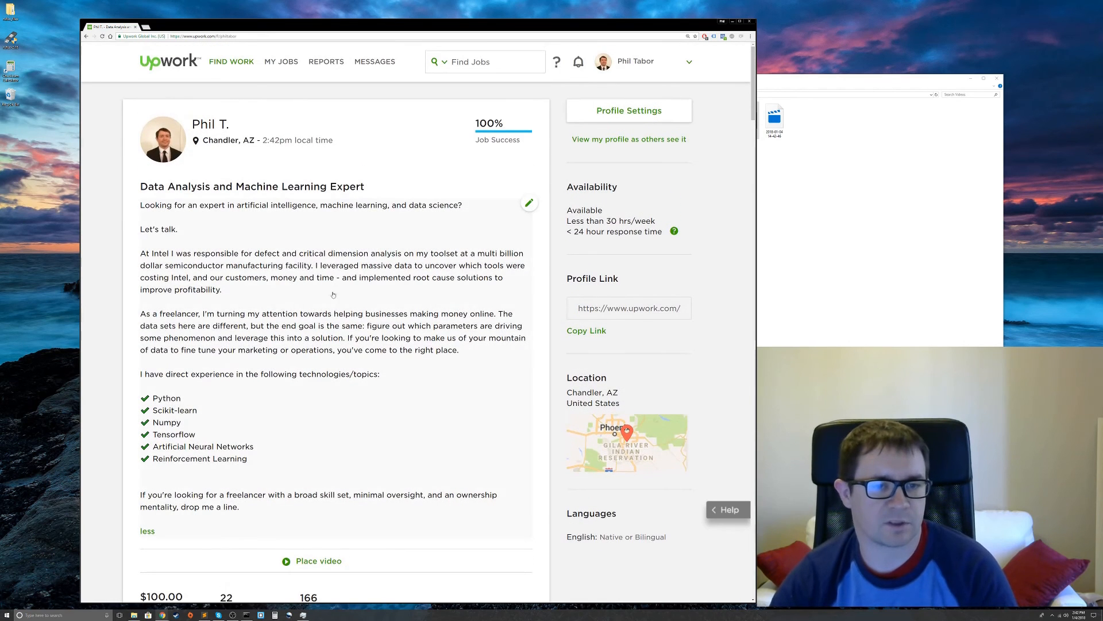
{"action": "left_click", "coordinate": [231, 61]}
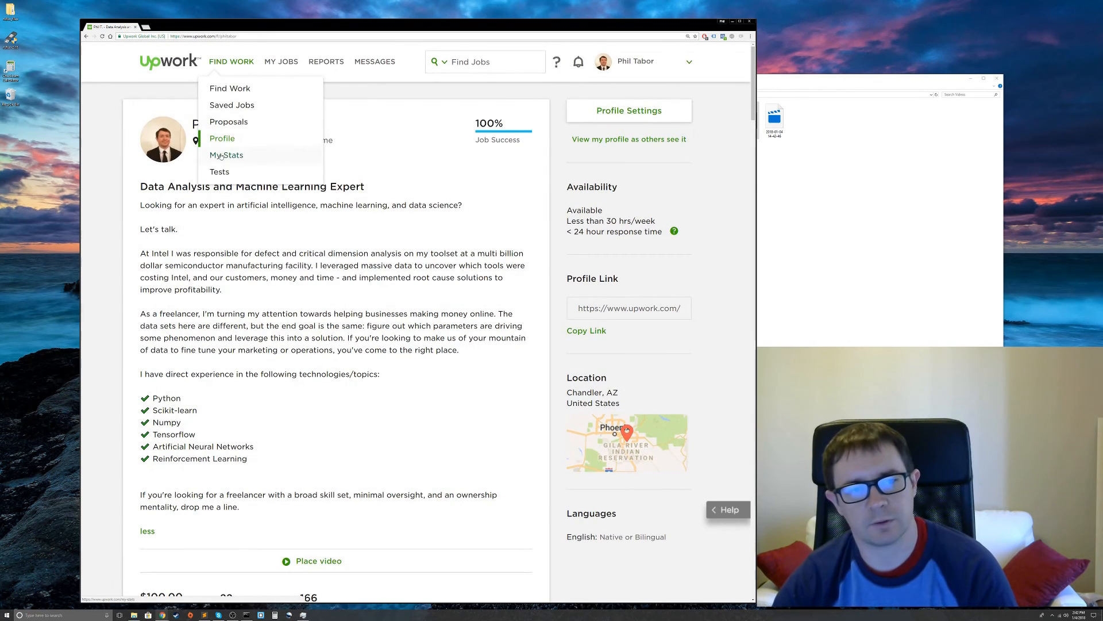
Open My Stats and check the Dec 28 week's profile views (16) under Marketing effectiveness
{"action": "left_click", "coordinate": [226, 154]}
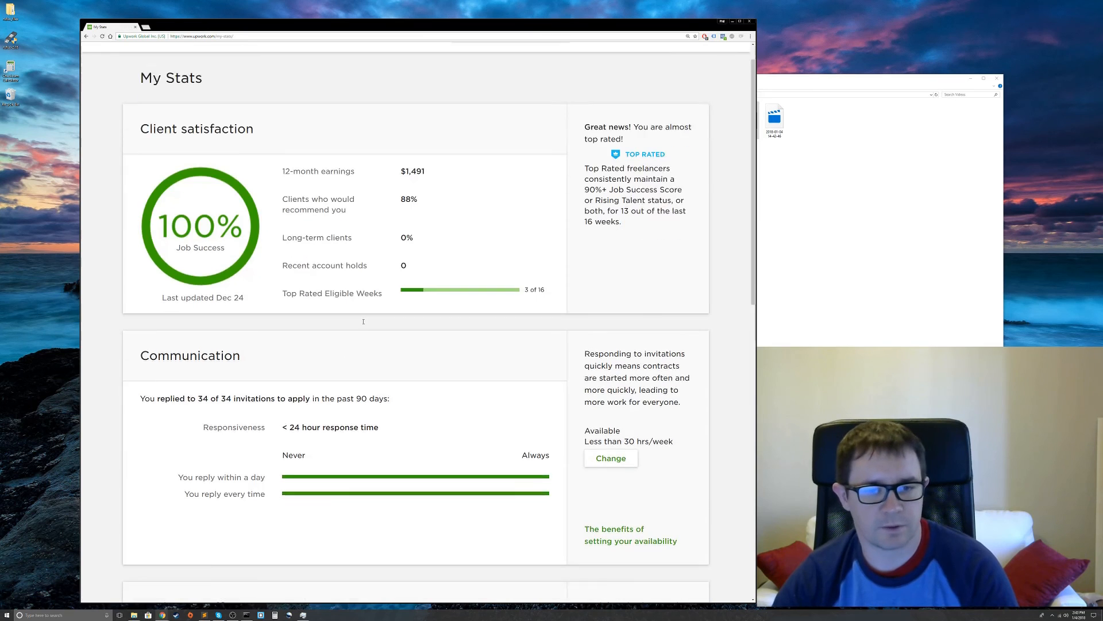
{"action": "scroll", "scroll_direction": "down", "scroll_amount": 3}
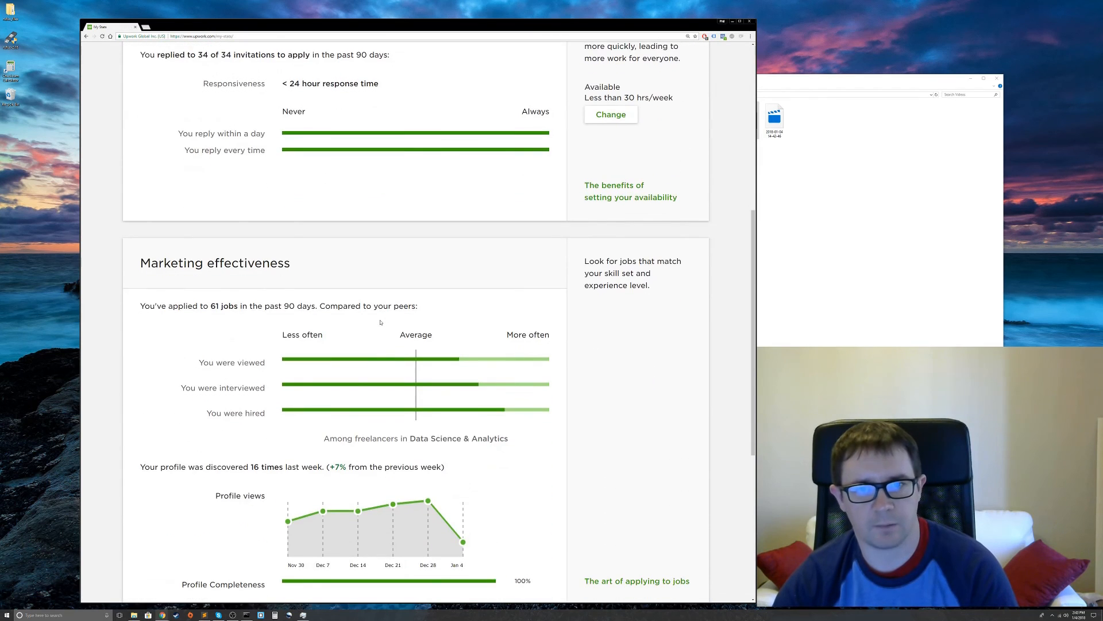
{"action": "scroll", "scroll_direction": "down", "scroll_amount": 3}
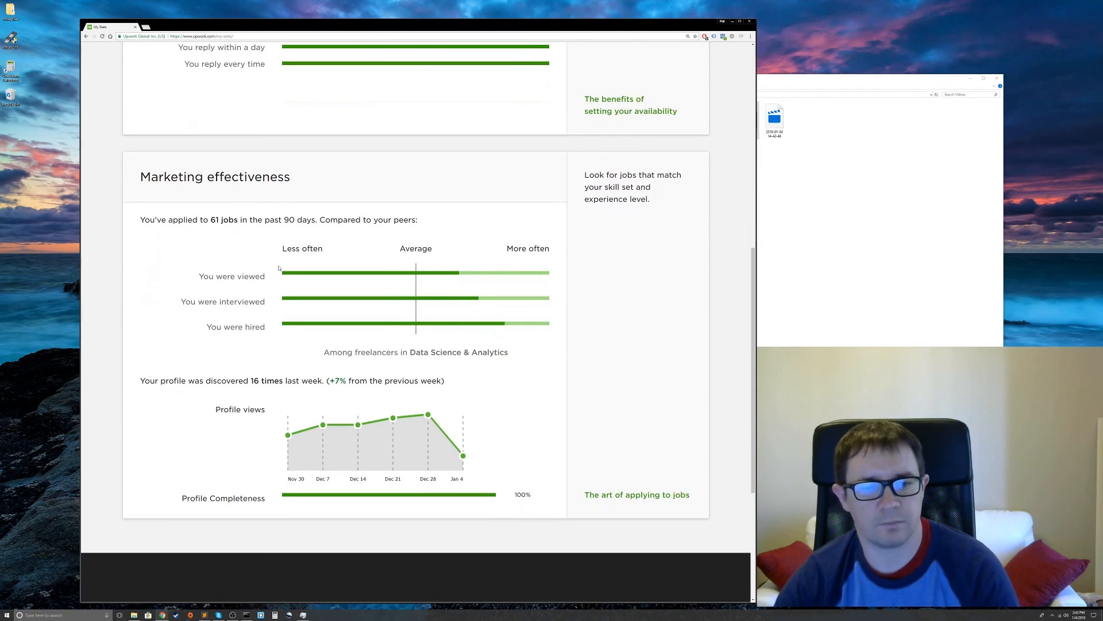
{"action": "mouse_move", "coordinate": [419, 275]}
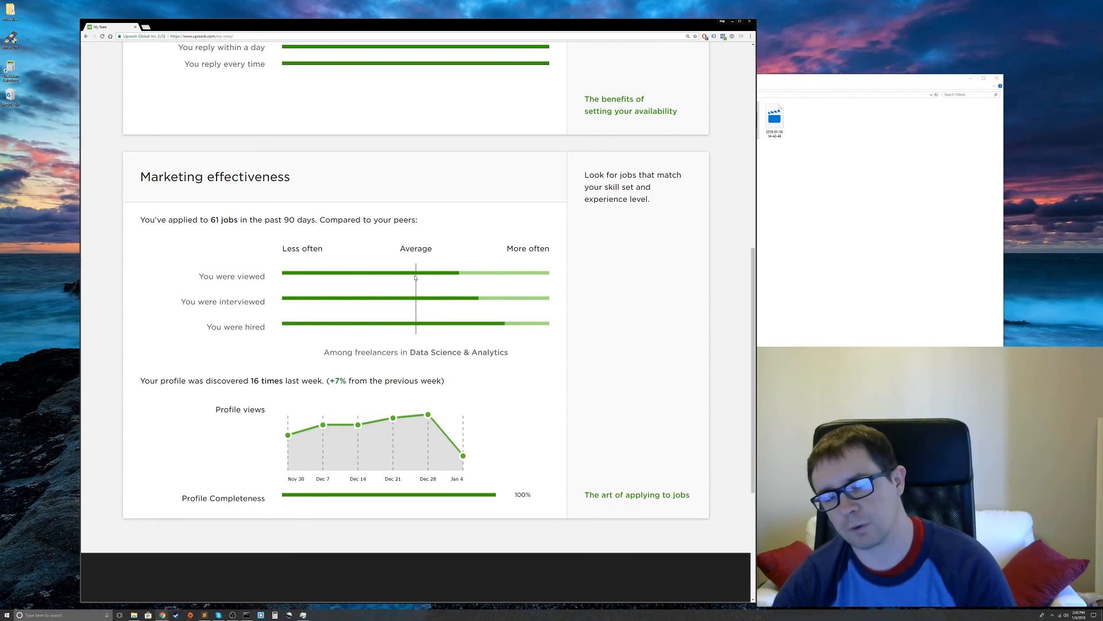
{"action": "mouse_move", "coordinate": [426, 282]}
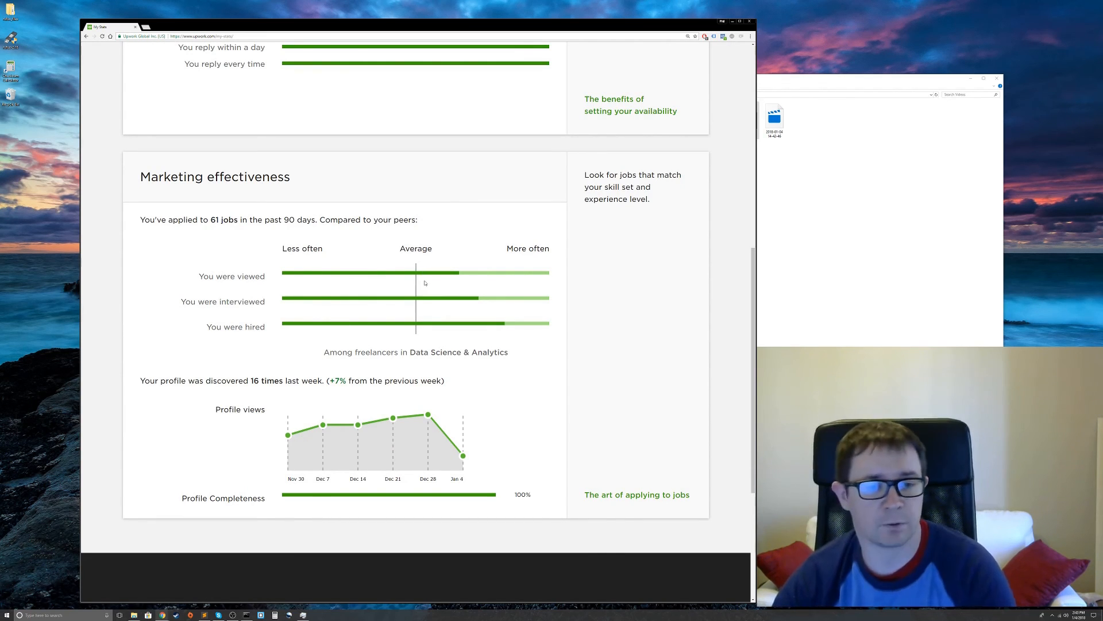
{"action": "mouse_move", "coordinate": [416, 277]}
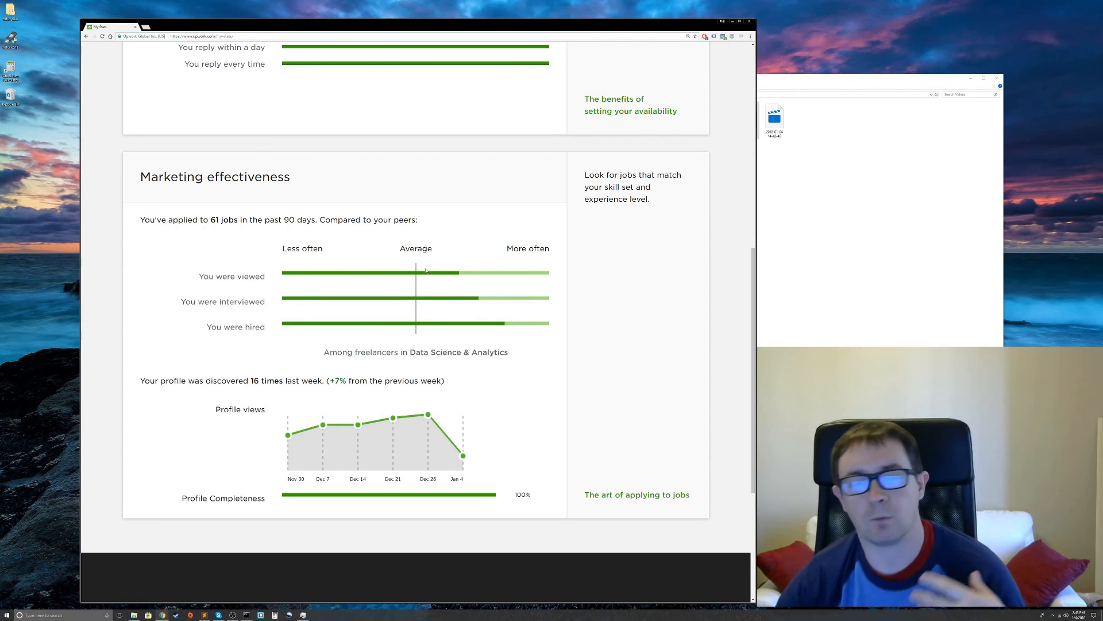
{"action": "mouse_move", "coordinate": [429, 280]}
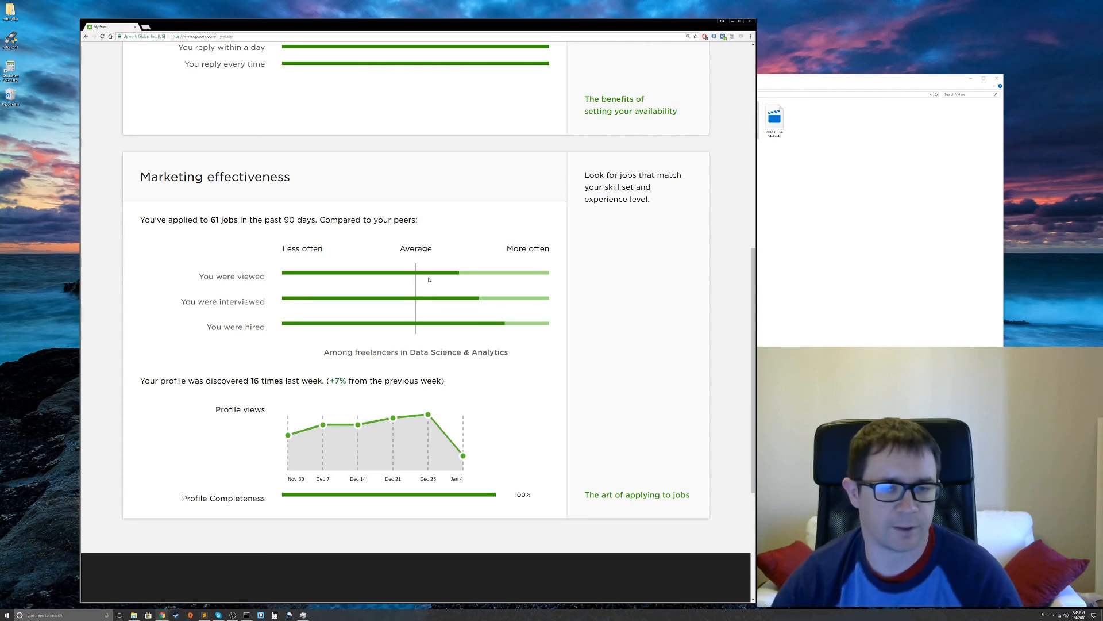
{"action": "mouse_move", "coordinate": [428, 300]}
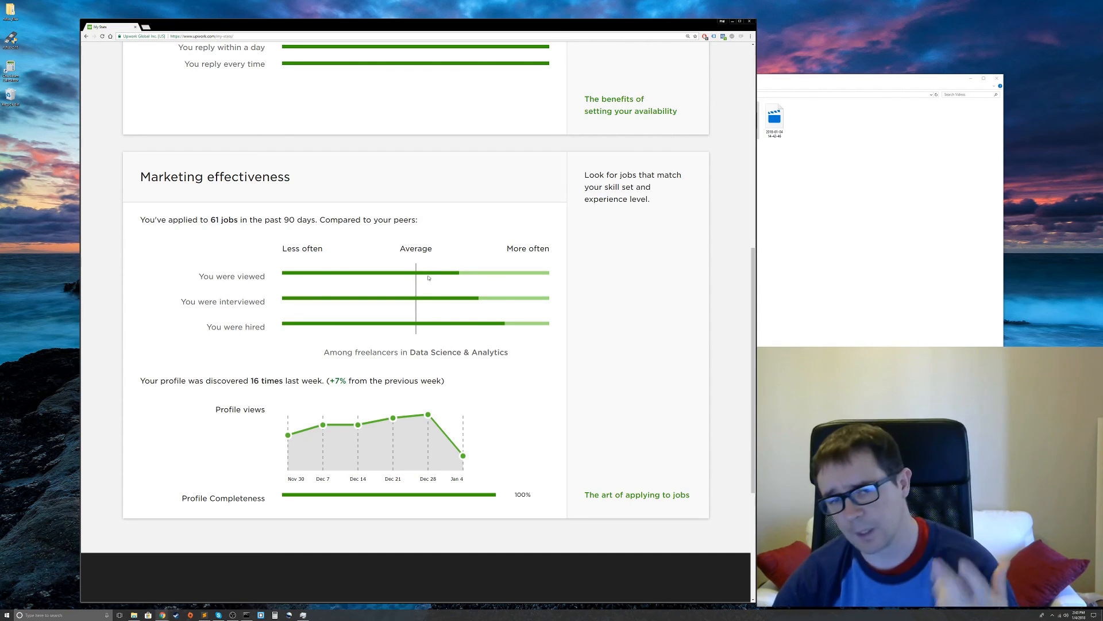
{"action": "mouse_move", "coordinate": [412, 306]}
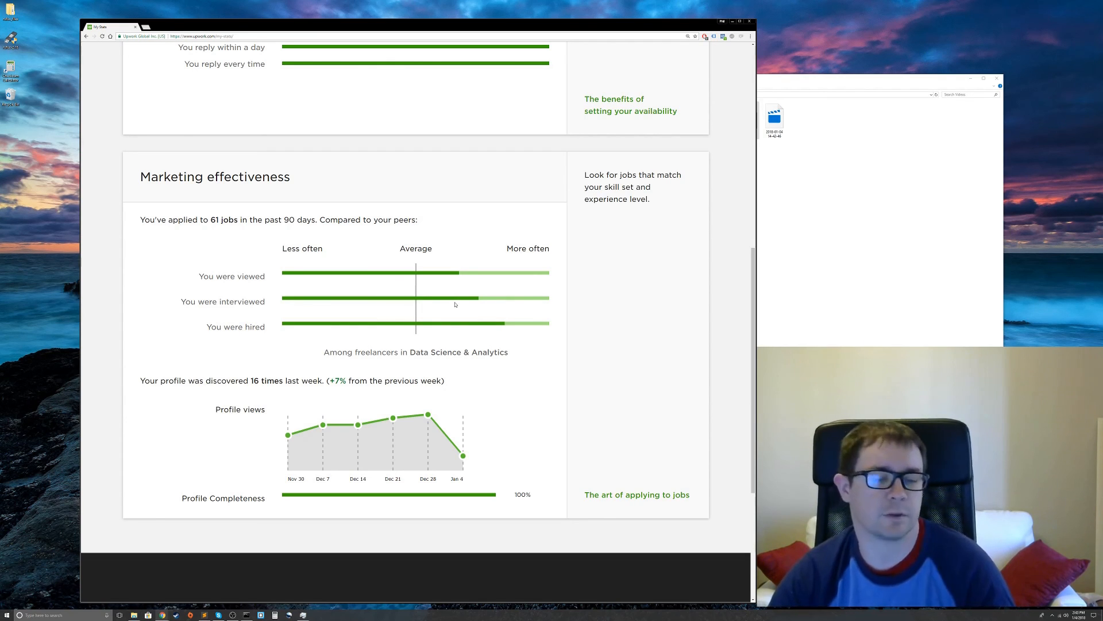
{"action": "mouse_move", "coordinate": [461, 304]}
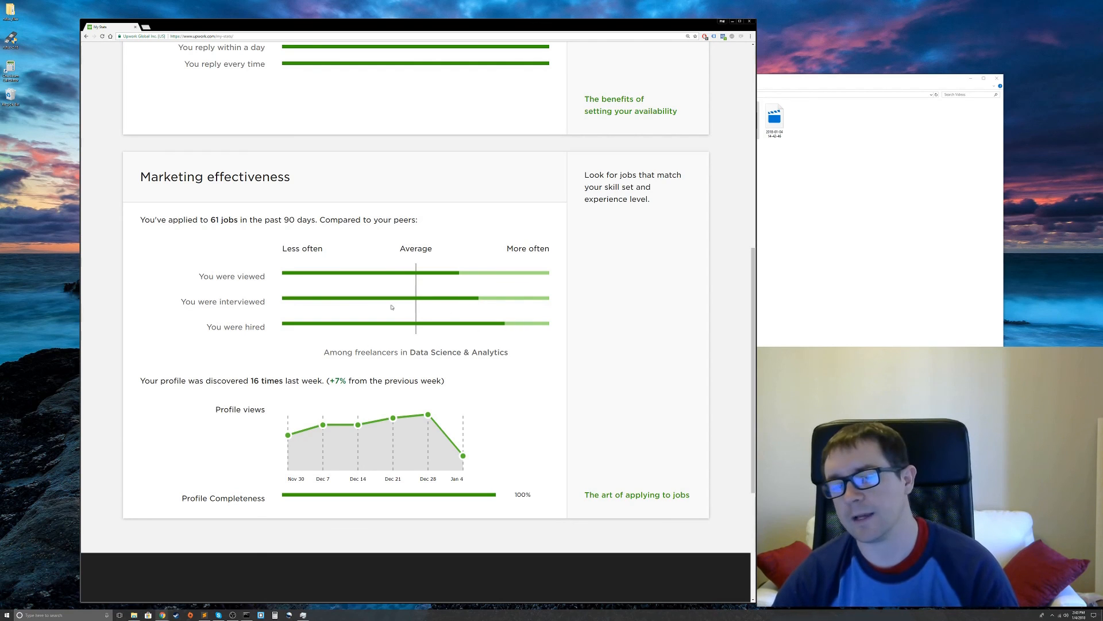
{"action": "mouse_move", "coordinate": [506, 344]}
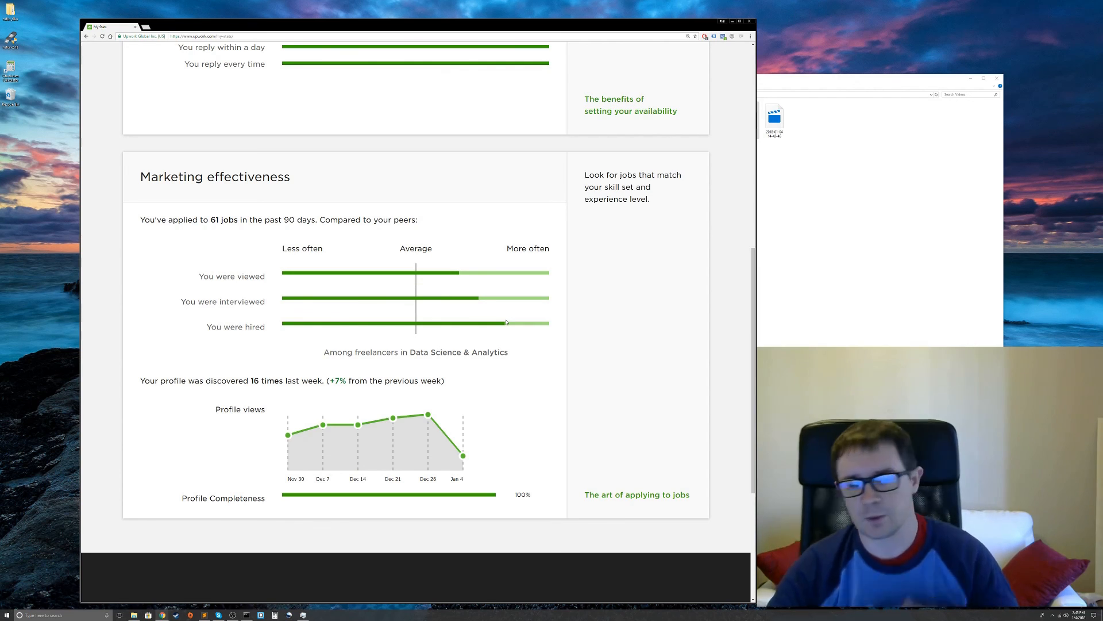
{"action": "mouse_move", "coordinate": [487, 434]}
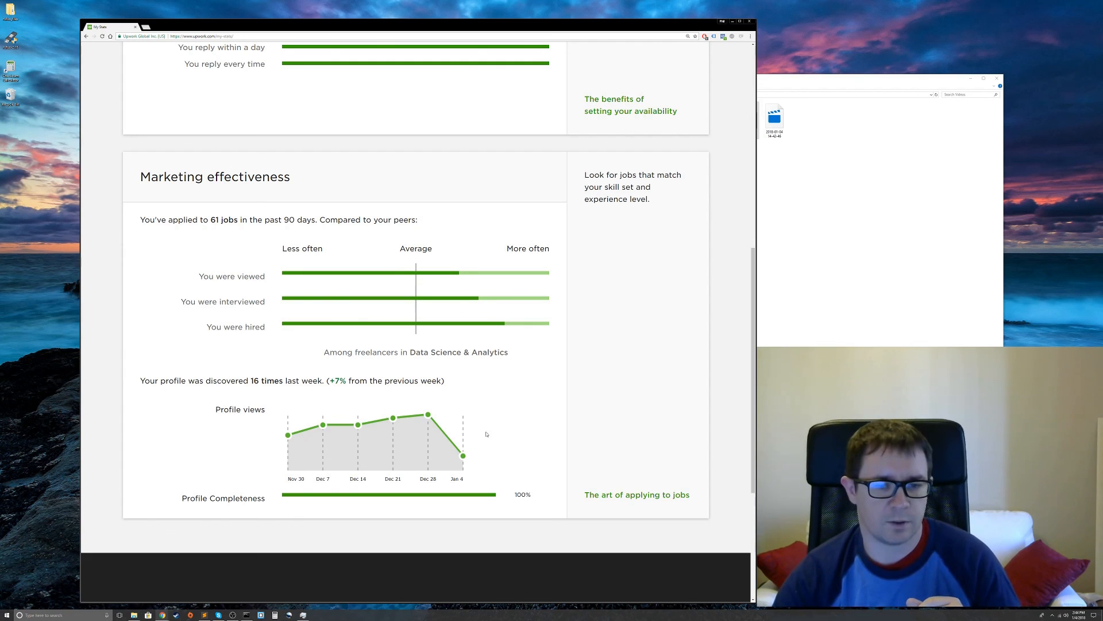
{"action": "mouse_move", "coordinate": [491, 418]}
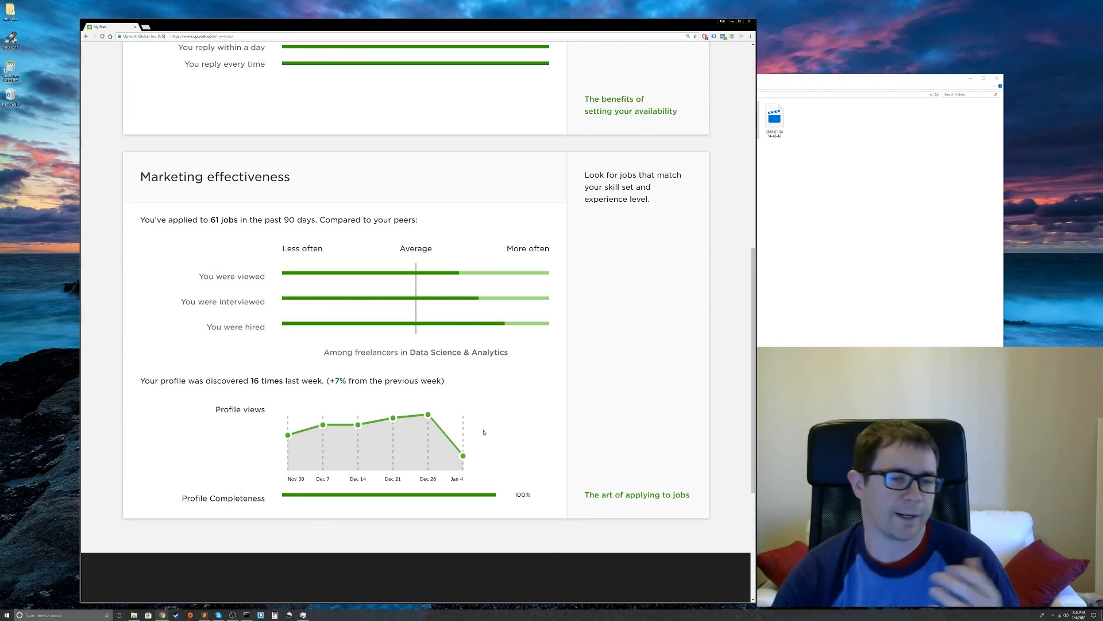
{"action": "mouse_move", "coordinate": [473, 278]}
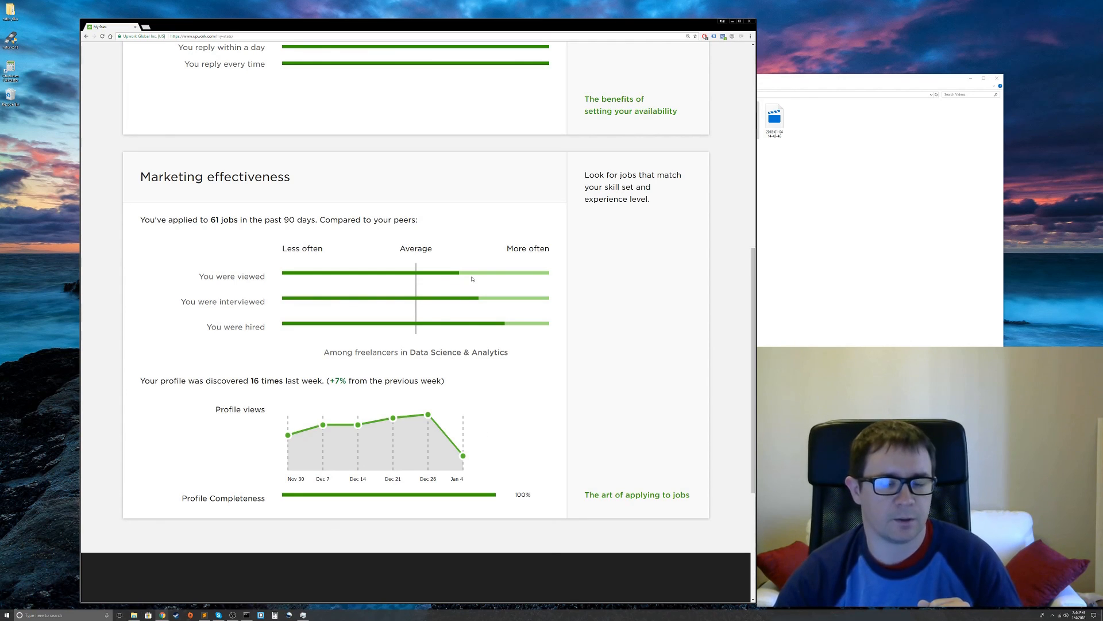
{"action": "mouse_move", "coordinate": [572, 265]}
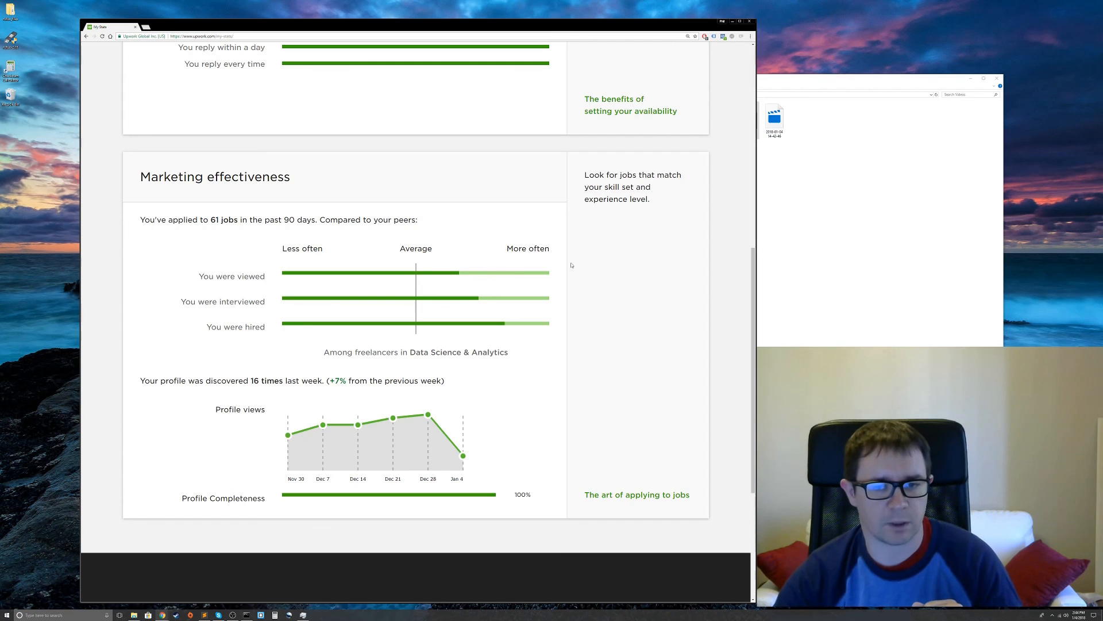
{"action": "mouse_move", "coordinate": [553, 266]}
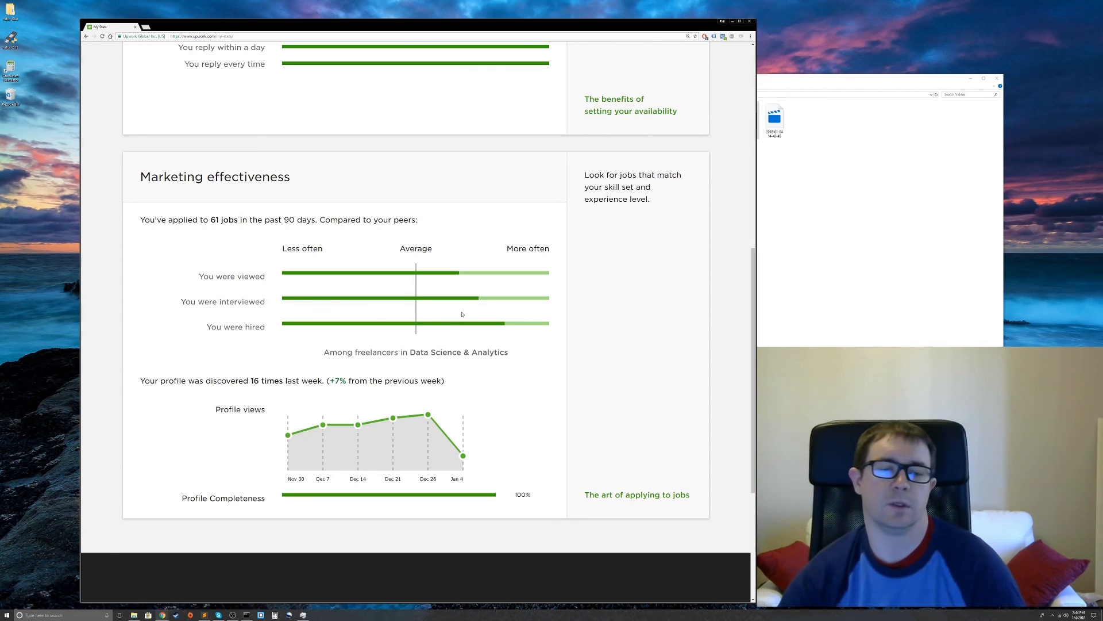
{"action": "left_click", "coordinate": [428, 413]}
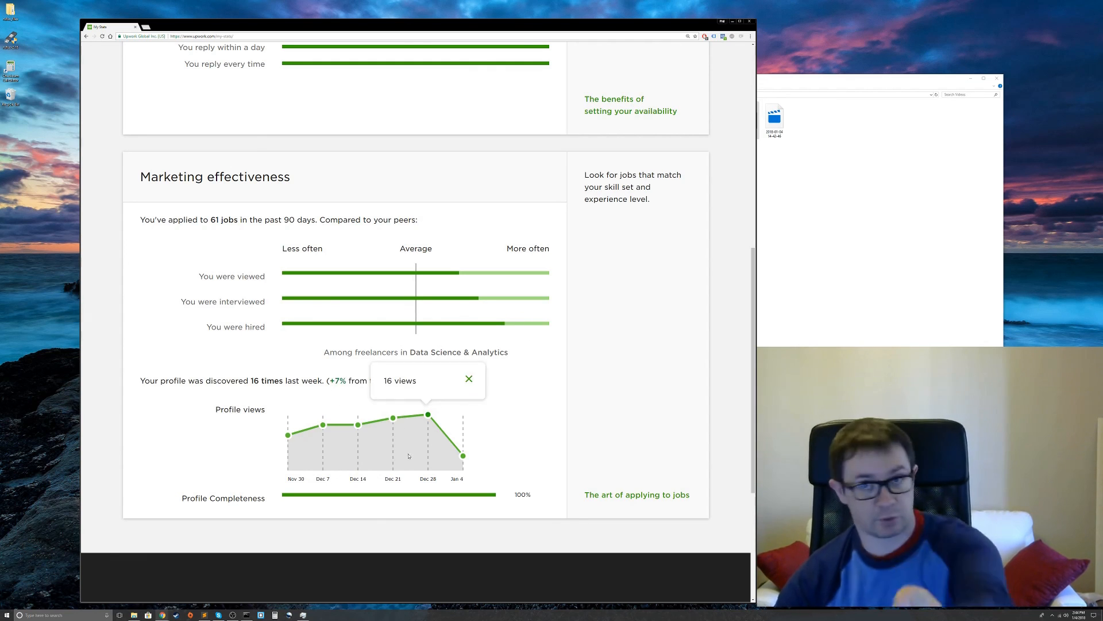